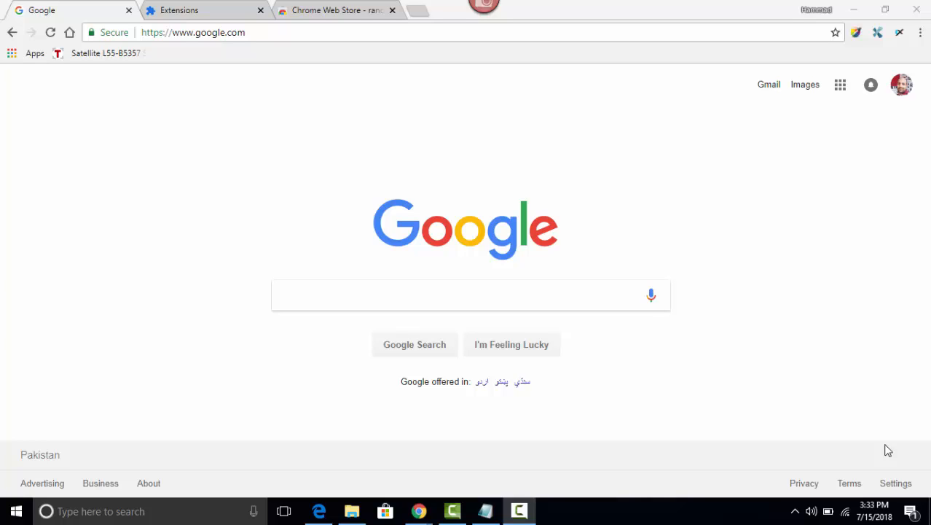
mouse_move(796, 424)
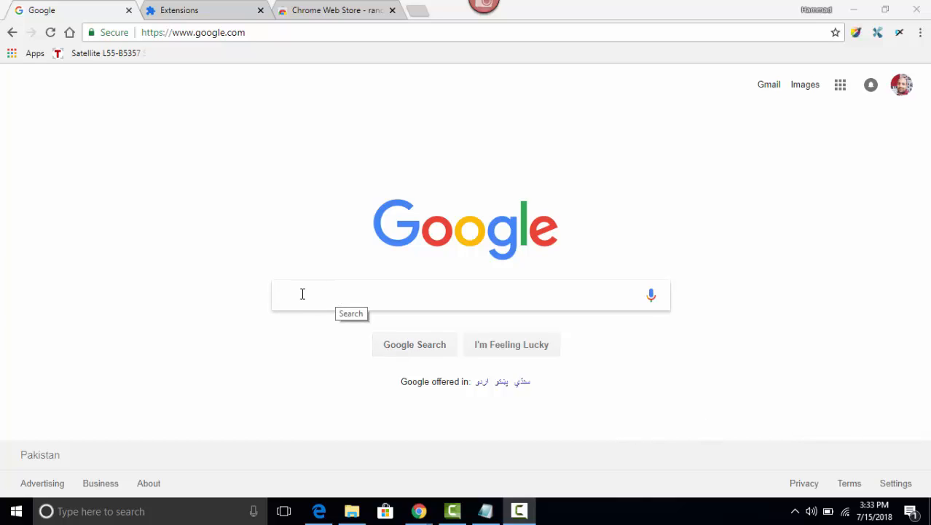
mouse_move(315, 291)
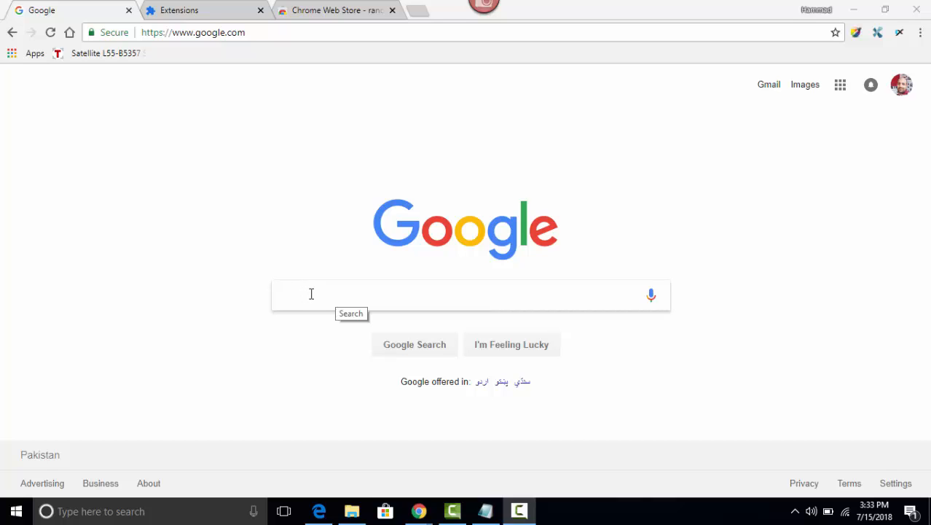
Inspect the Google search box and launch Developer Tools via More tools in the Chrome menu
right_click(312, 294)
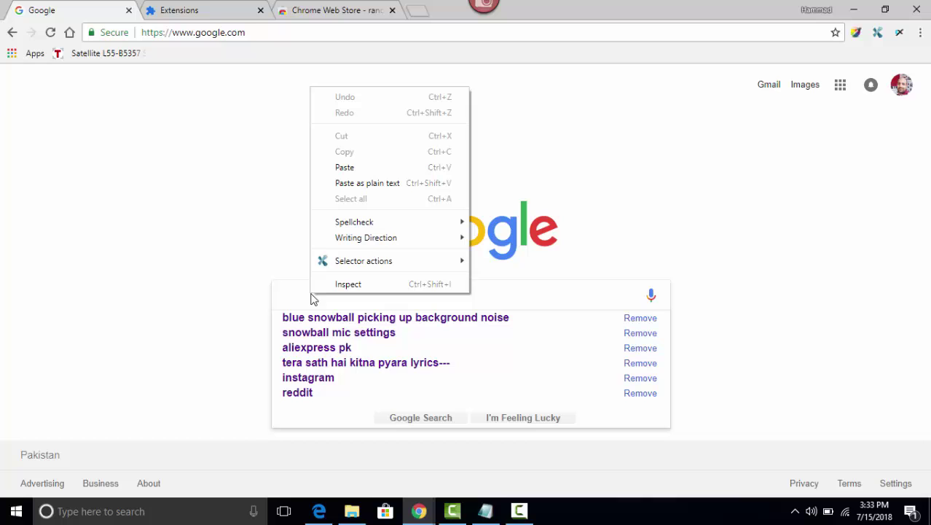
mouse_move(359, 288)
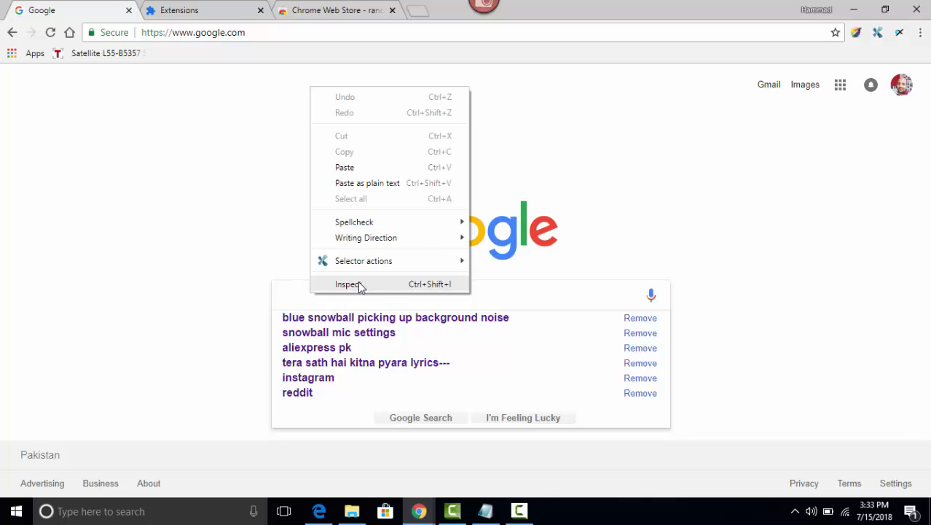
click(348, 283)
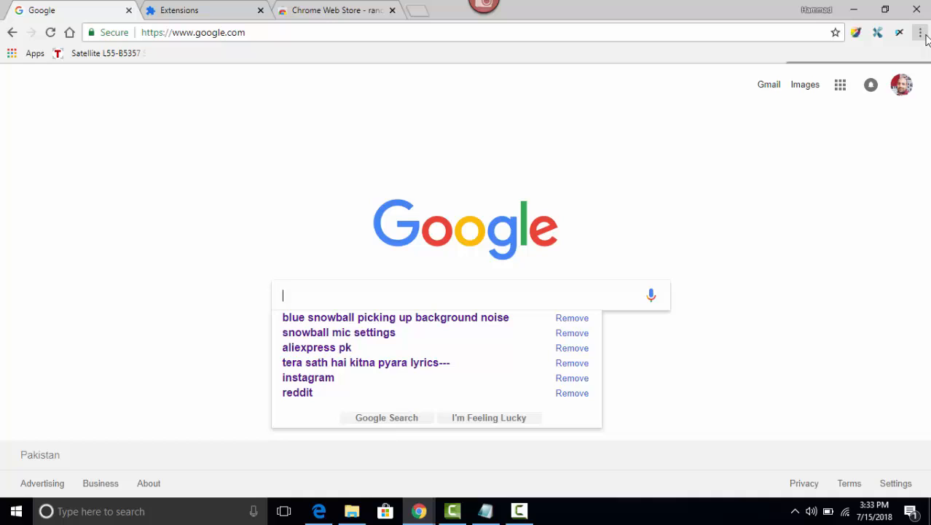
mouse_move(921, 32)
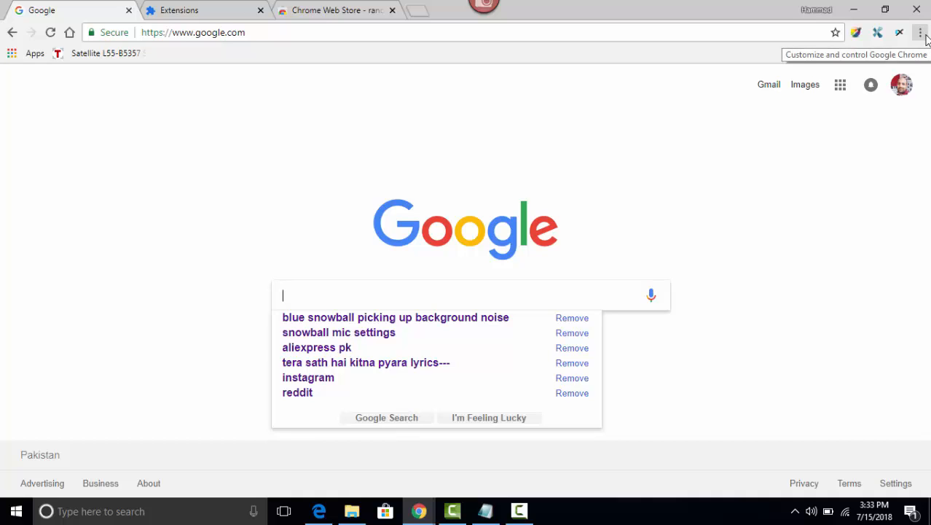
click(921, 32)
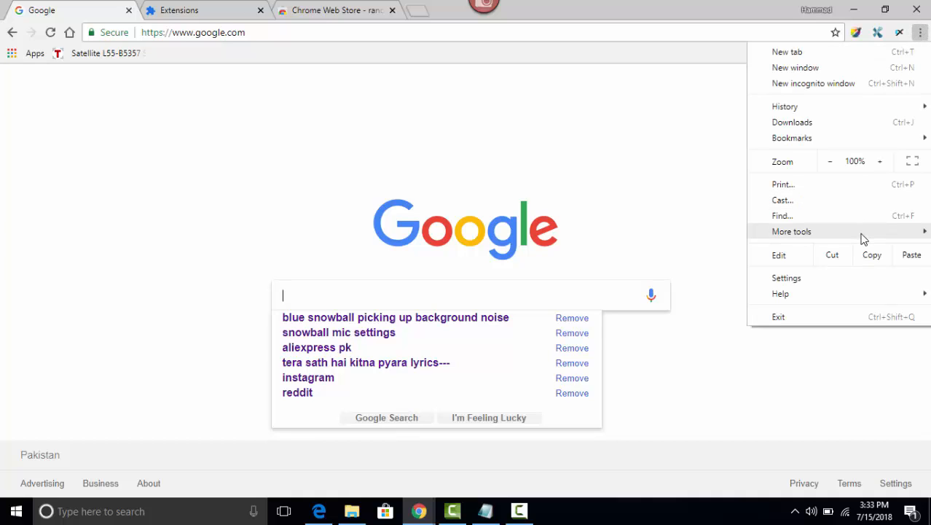
click(791, 231)
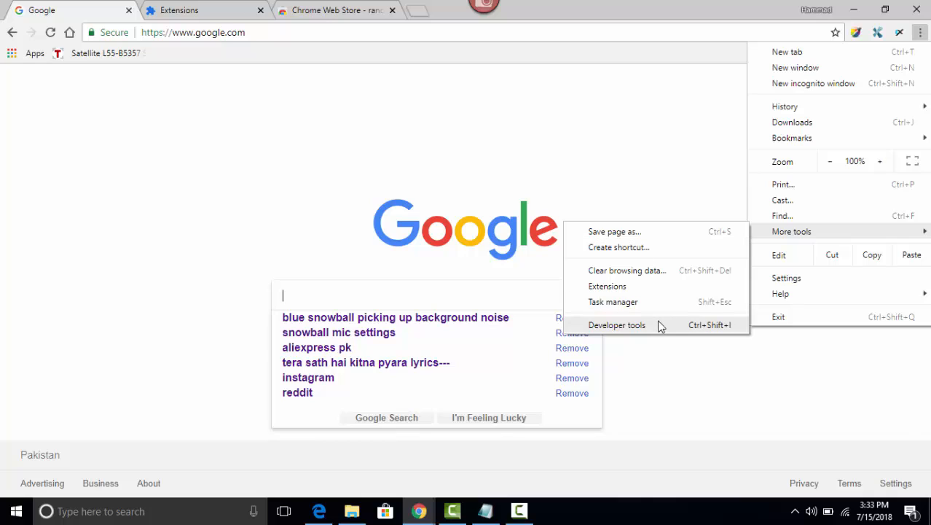
click(618, 323)
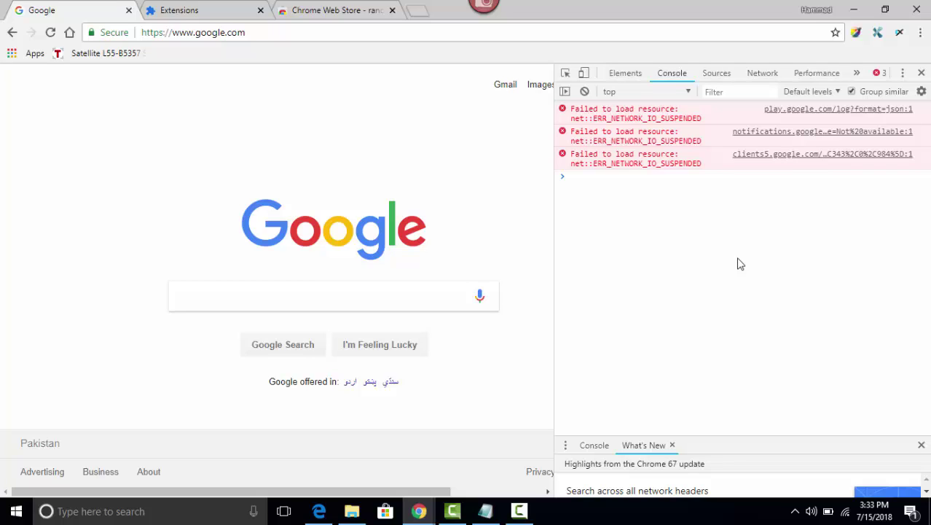
mouse_move(731, 216)
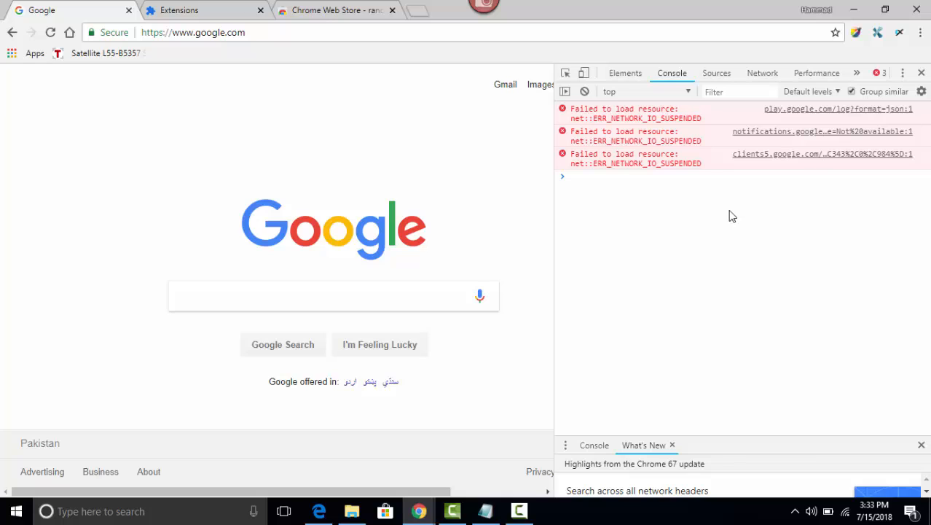
Show the Elements panel with the Google page's HTML tree
click(624, 73)
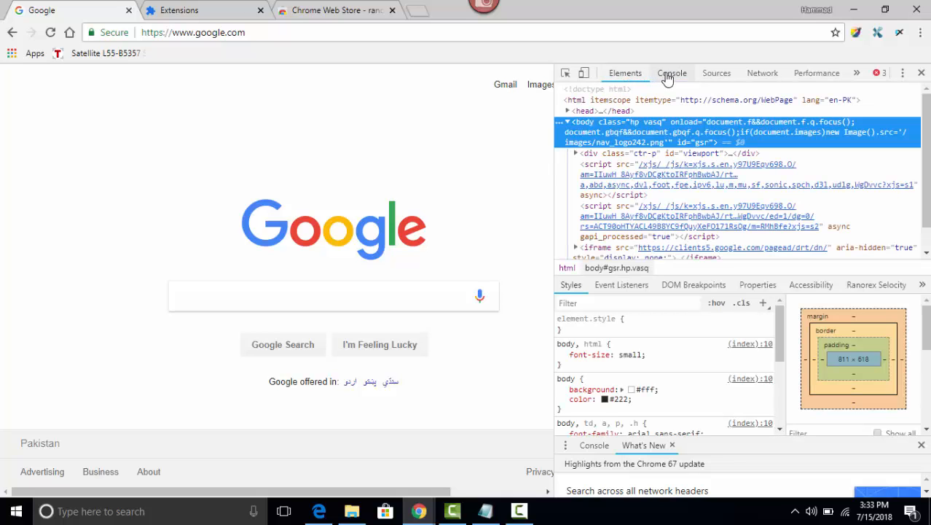
mouse_move(717, 73)
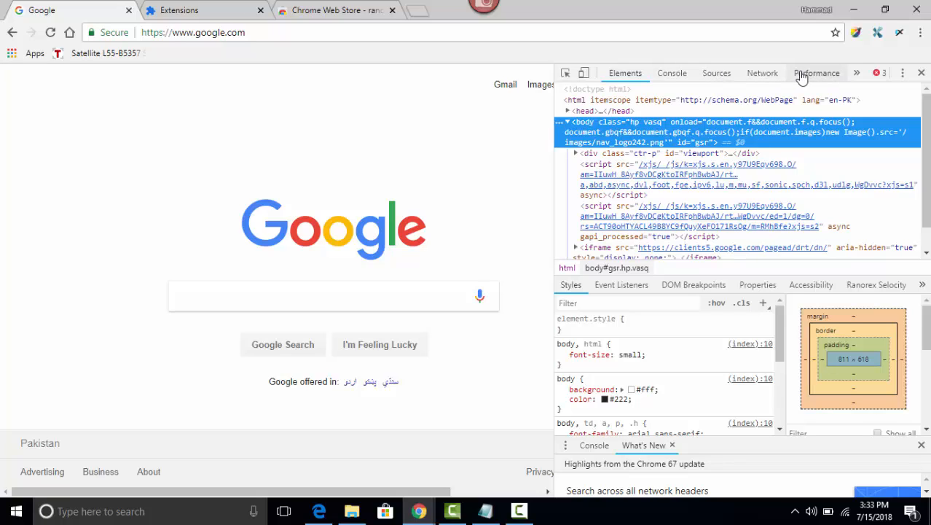
mouse_move(625, 73)
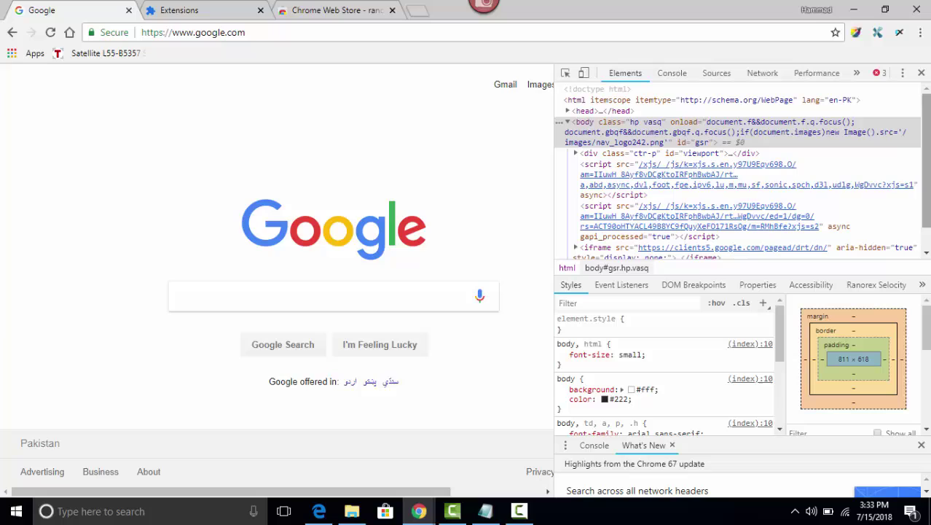
mouse_move(624, 143)
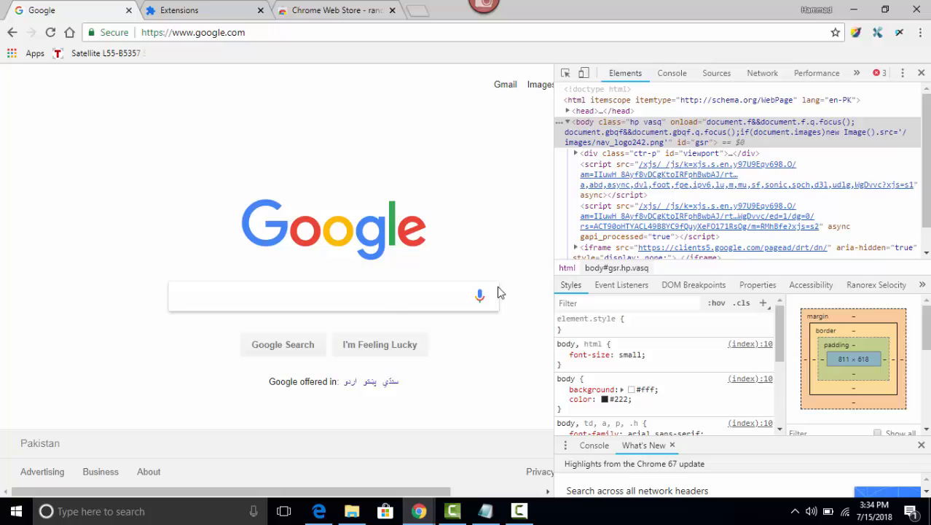
mouse_move(565, 73)
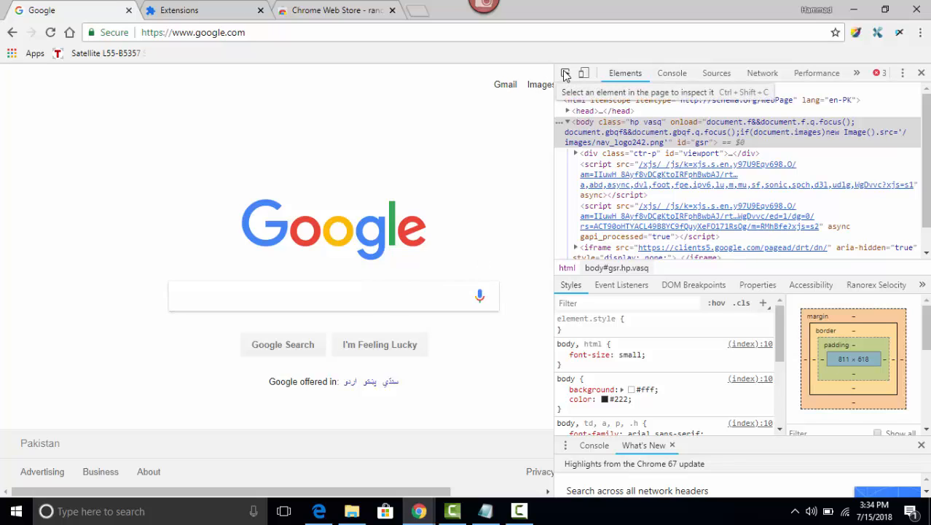
mouse_move(567, 76)
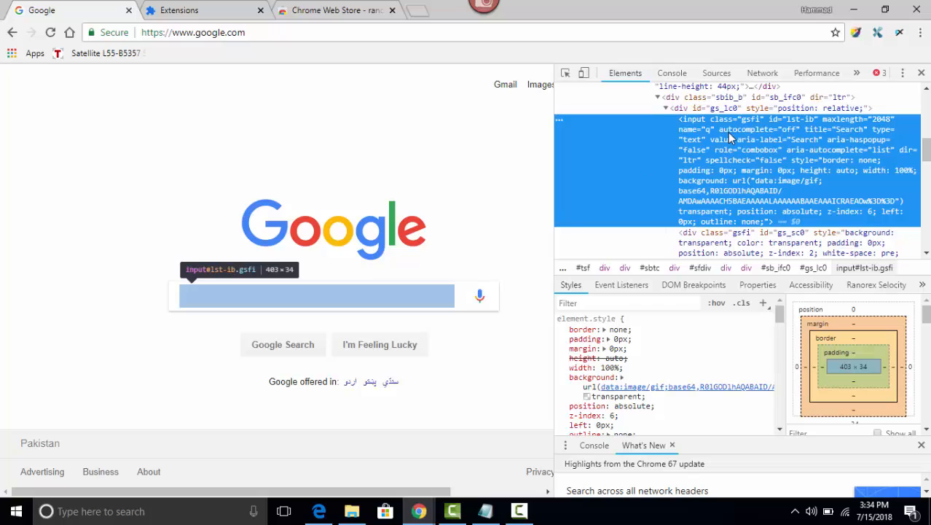
mouse_move(742, 134)
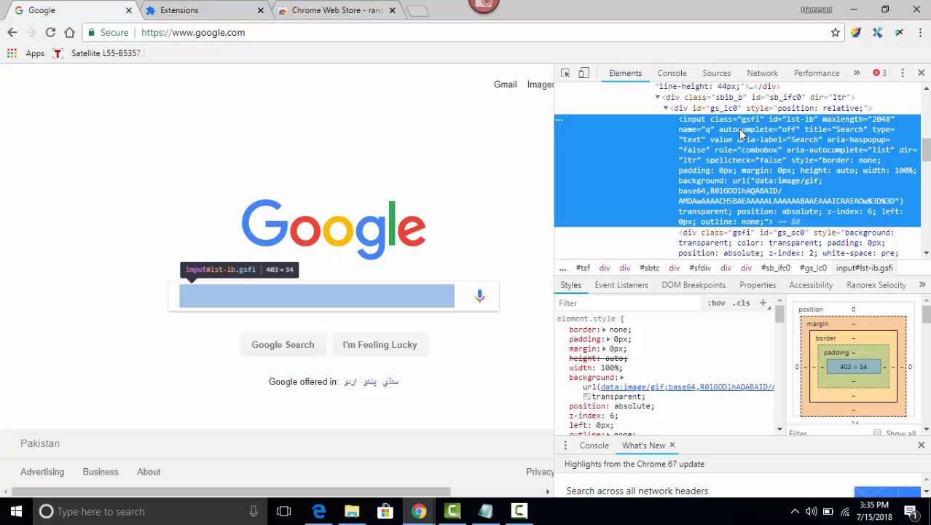
key(Ctrl+f)
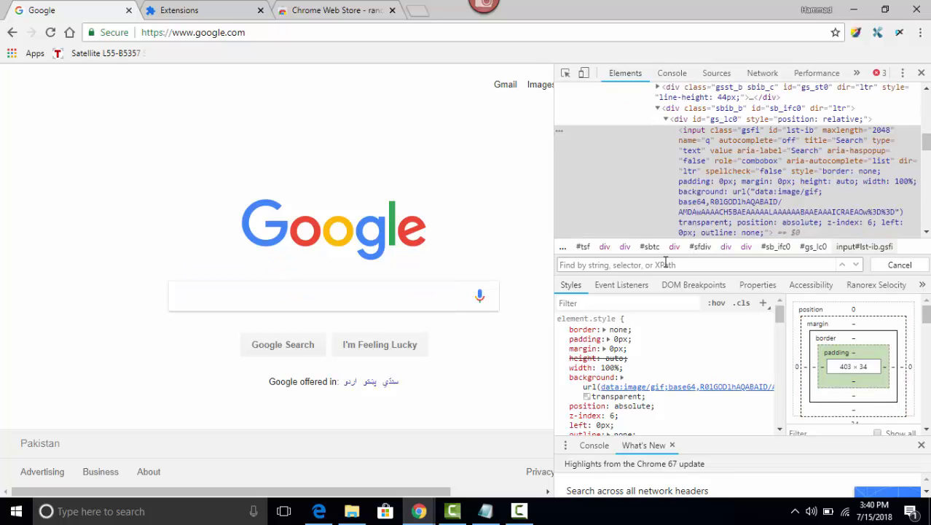
text(//)
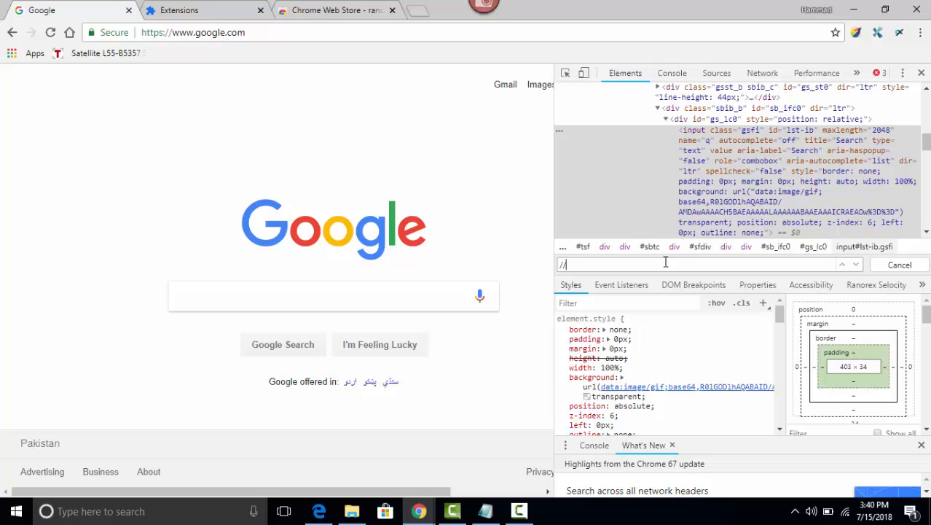
text(input)
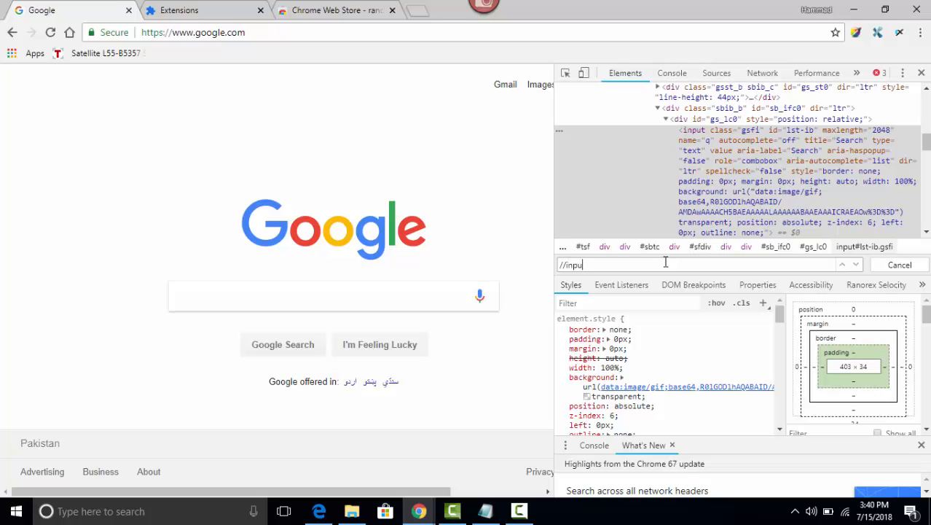
key(Enter)
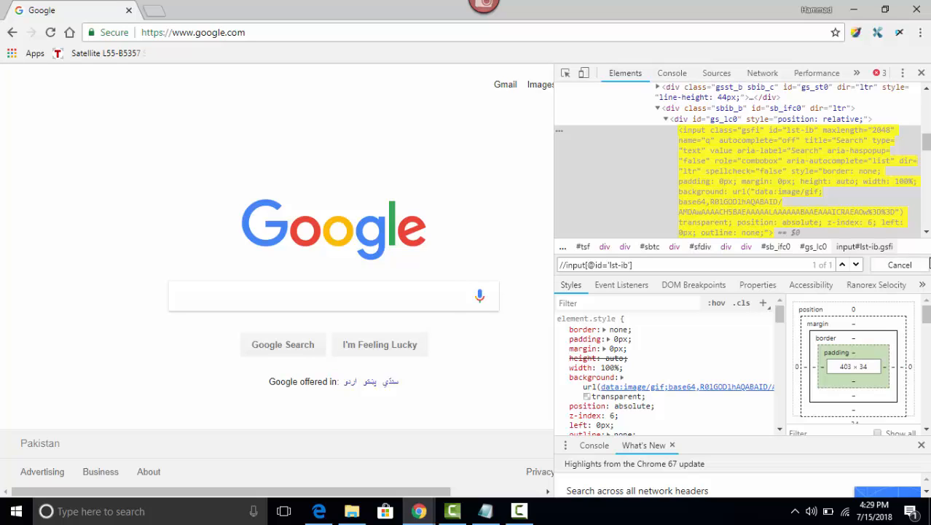
mouse_move(671, 259)
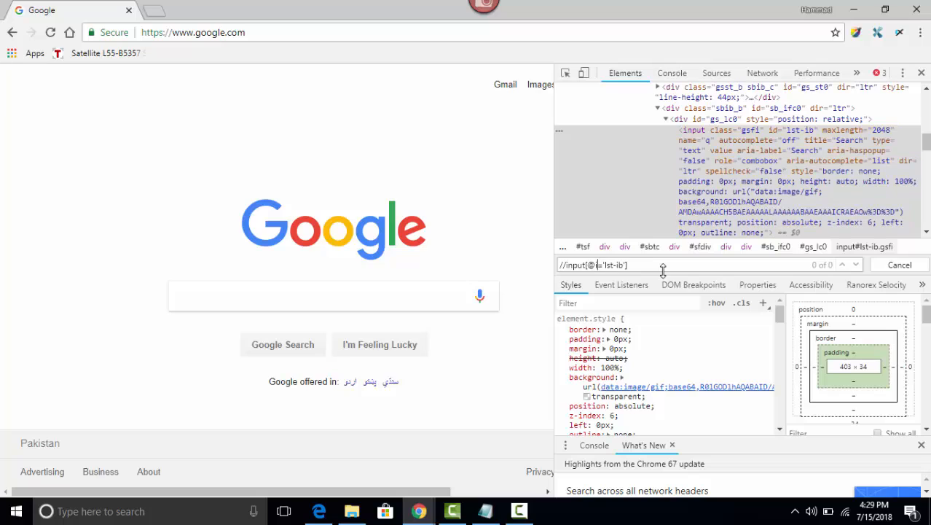
text(class)
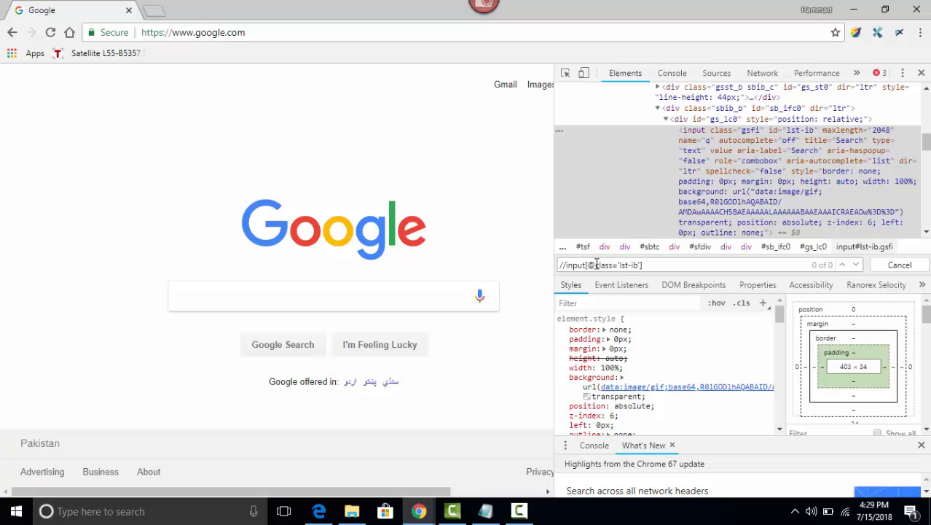
mouse_move(746, 134)
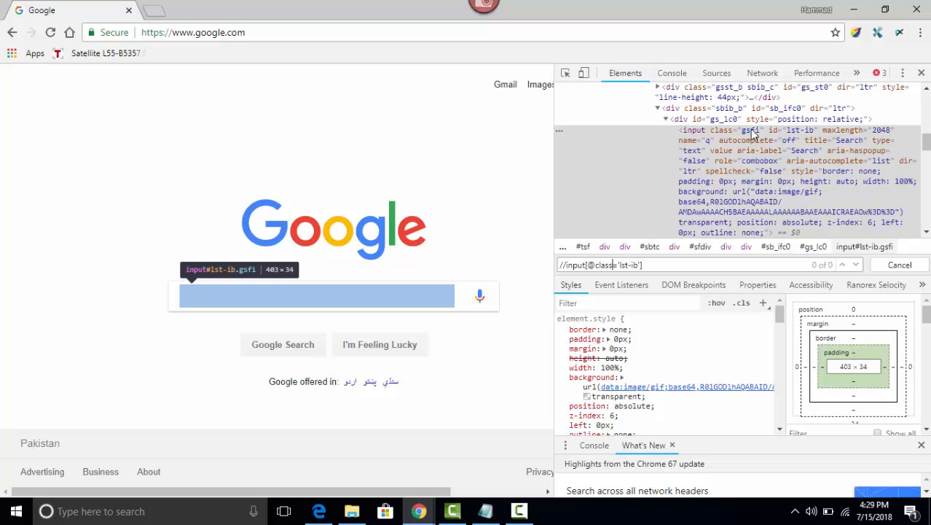
double_click(746, 130)
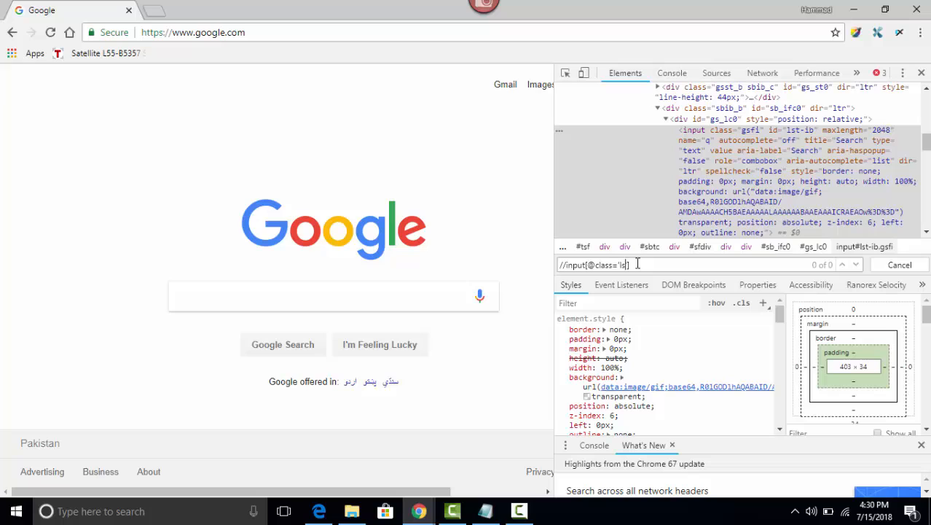
text(gsfi)
key(Enter)
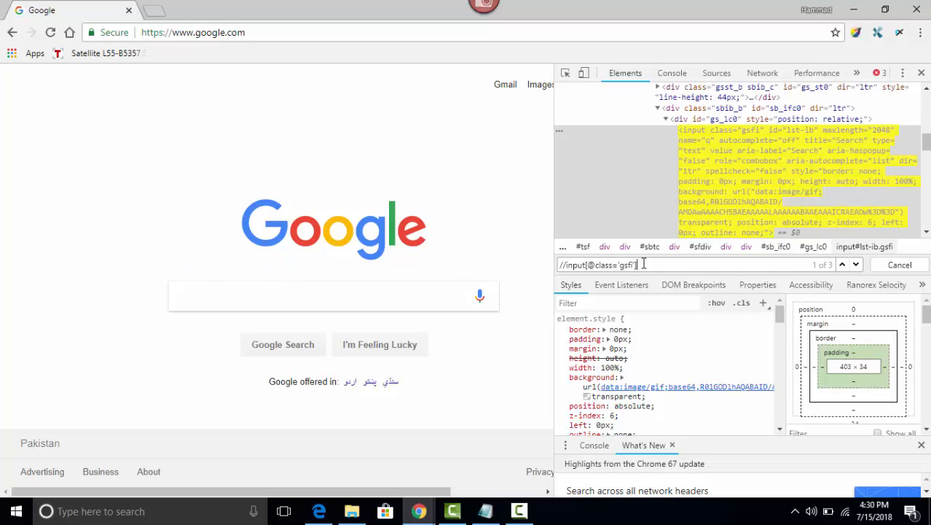
click(848, 264)
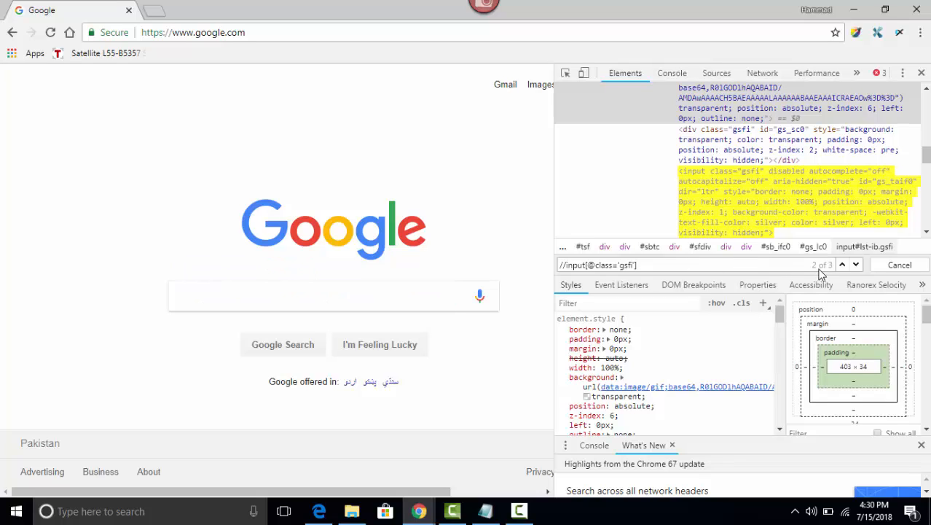
mouse_move(831, 273)
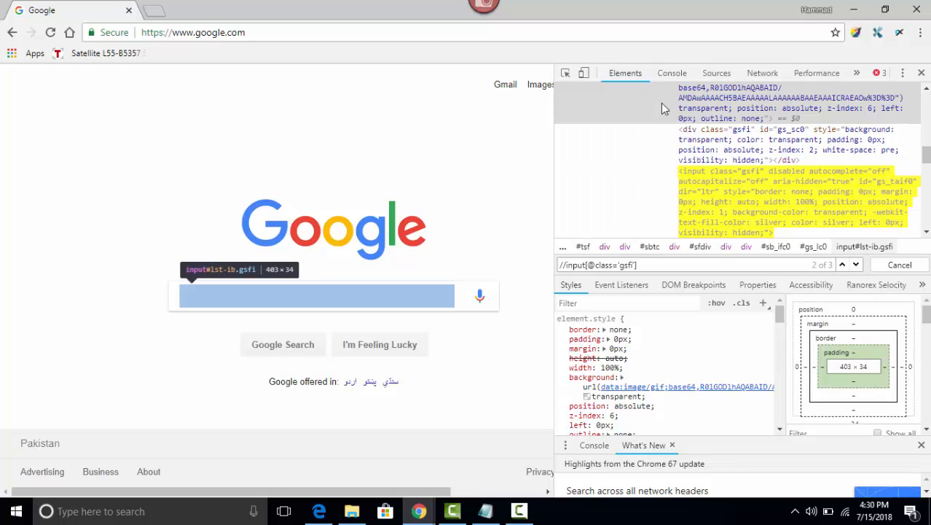
click(672, 73)
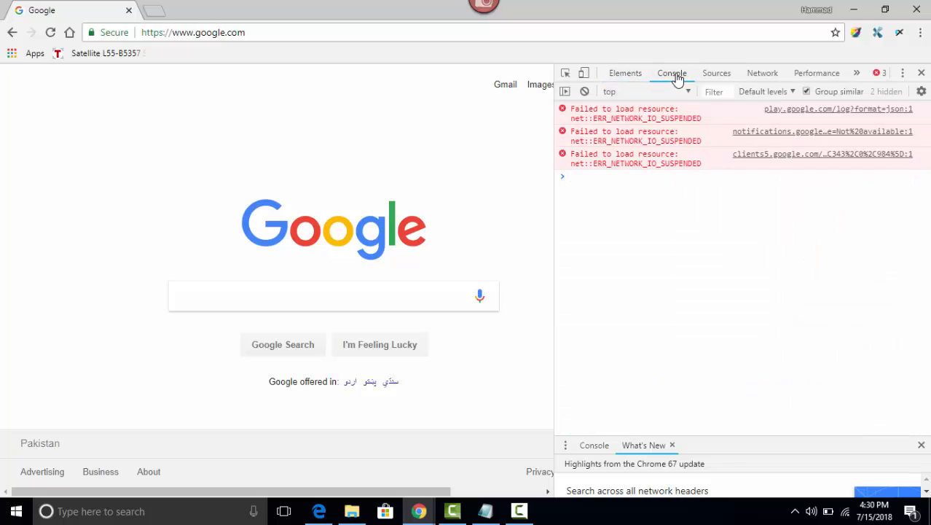
click(584, 90)
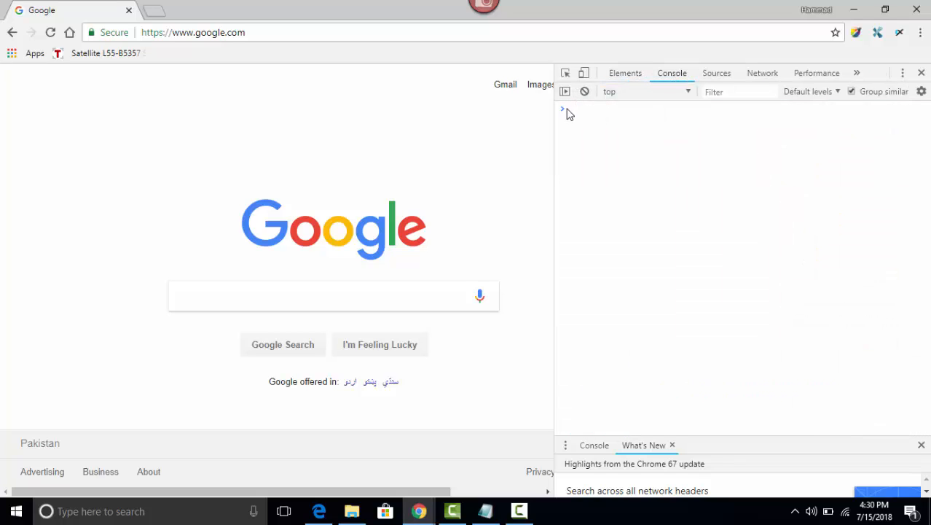
click(576, 108)
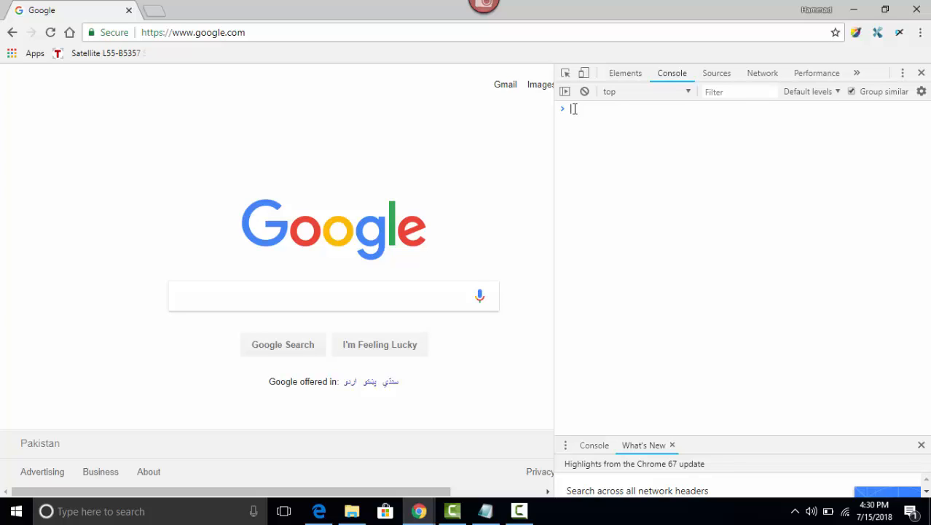
text($x()
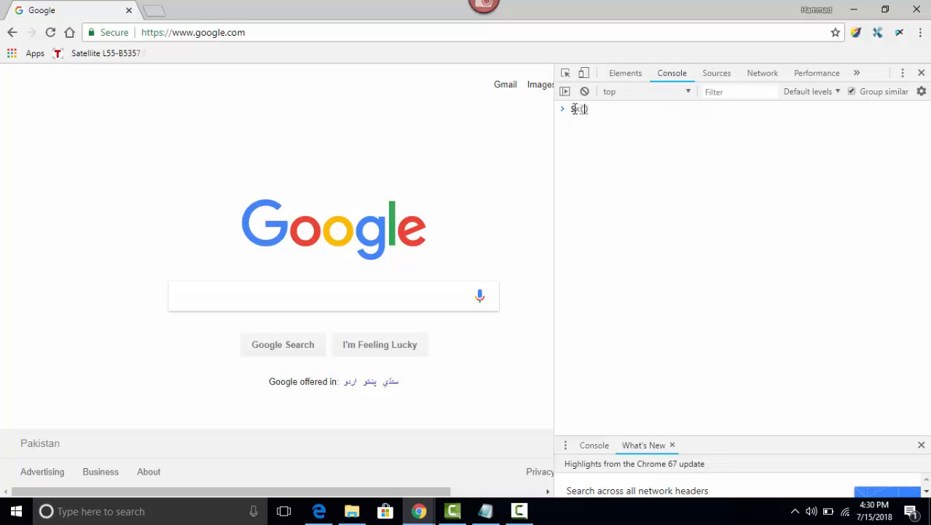
text("")
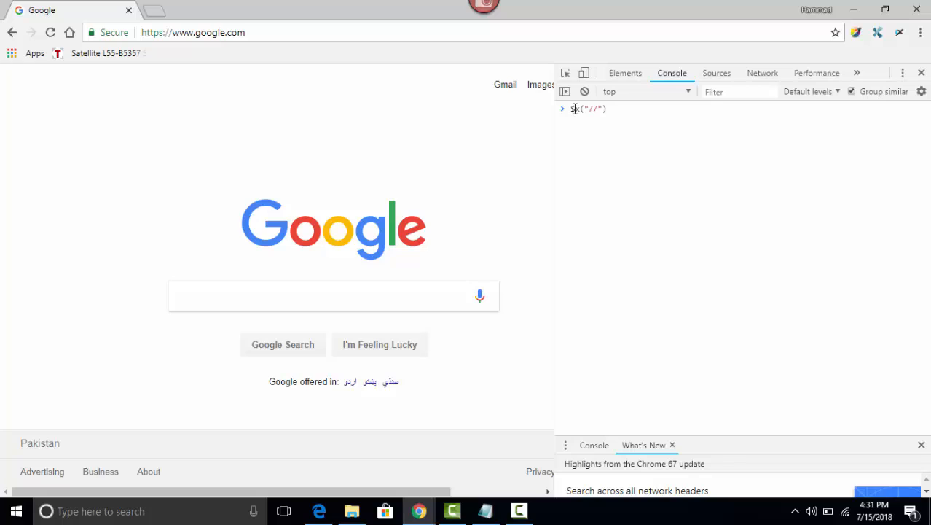
text(input)
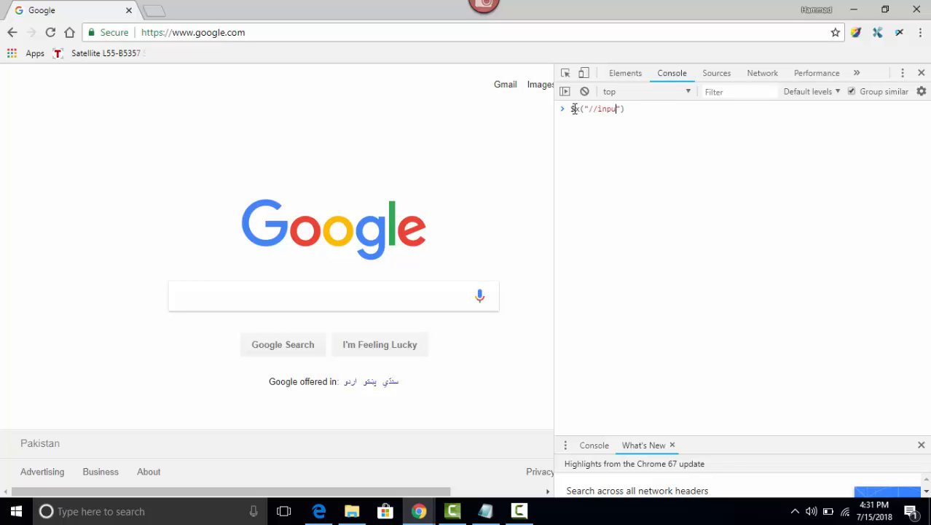
text(t)
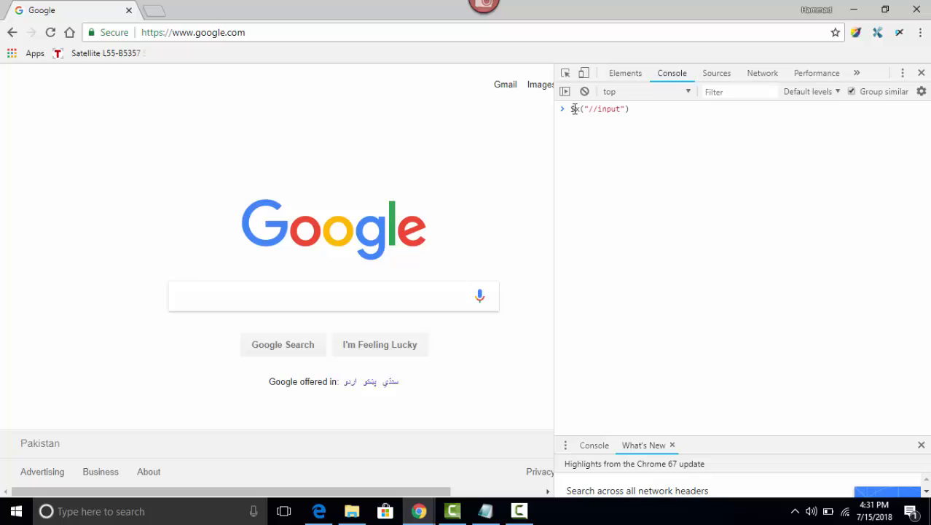
text([])
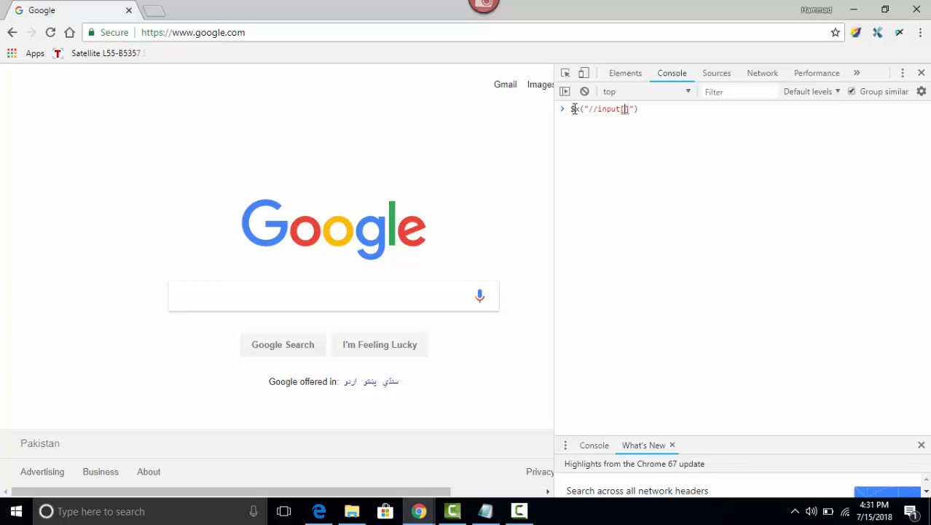
text(@)
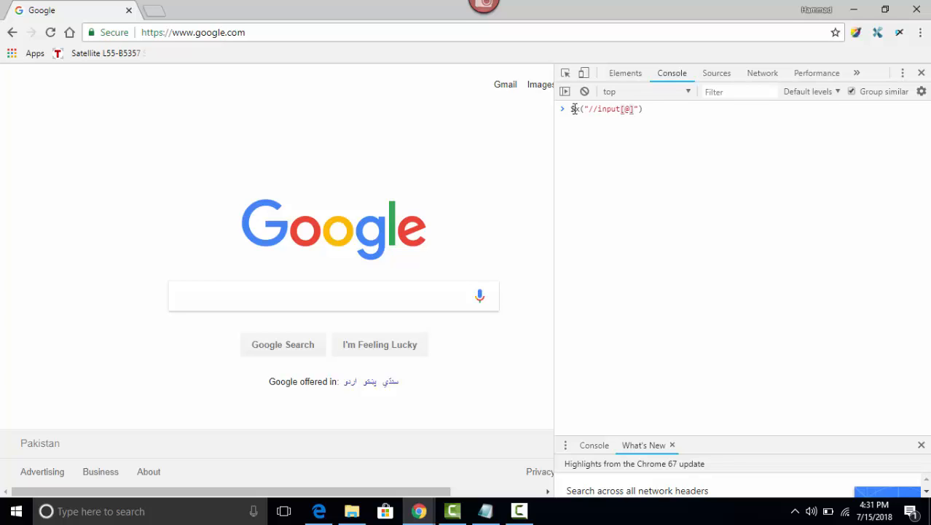
text(id)
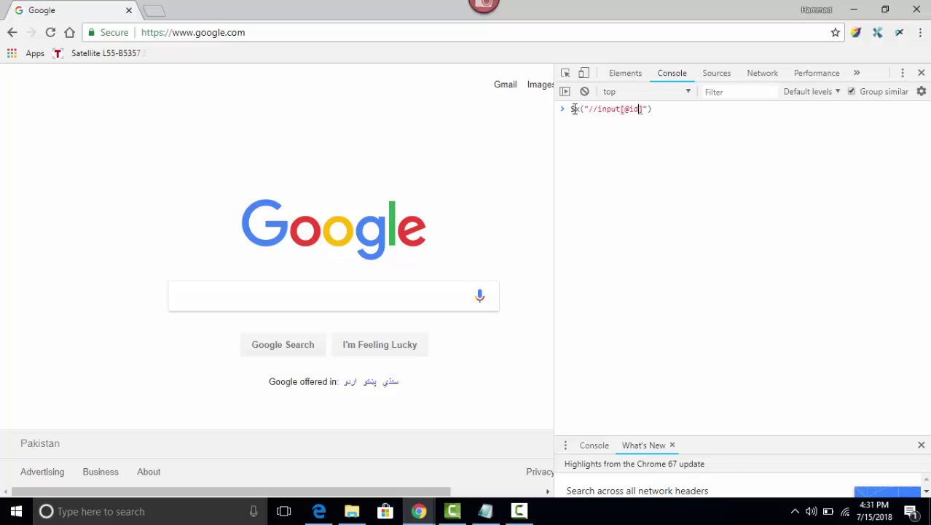
text(=)
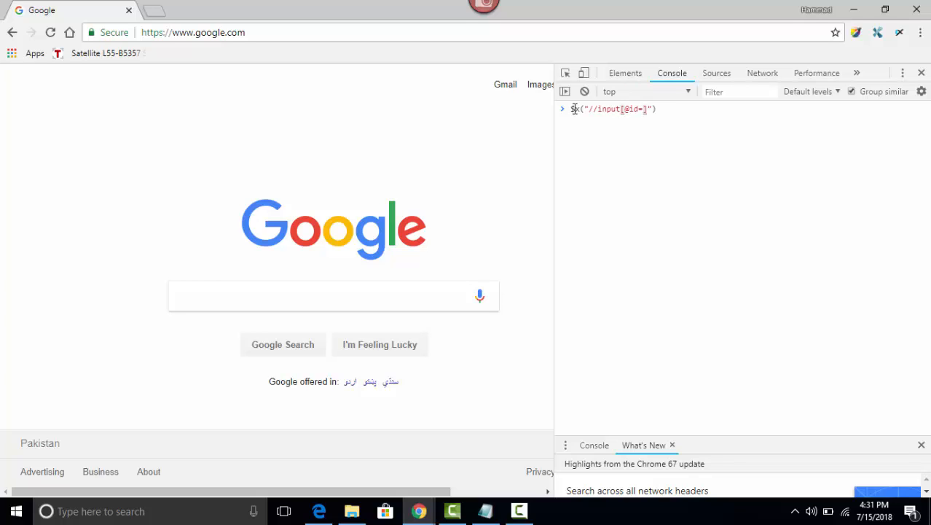
text('')
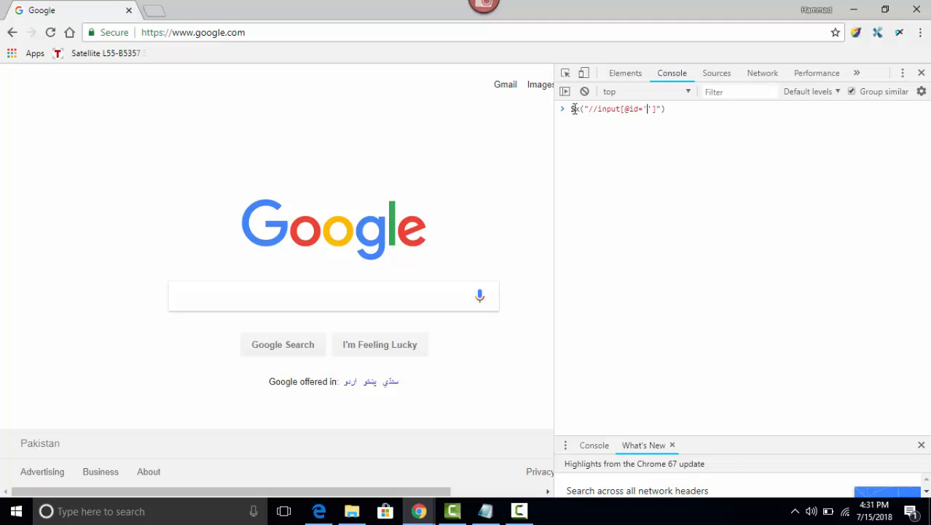
Fill in the id lst-ib from the markup, run $x and expand the one-element result array
click(623, 73)
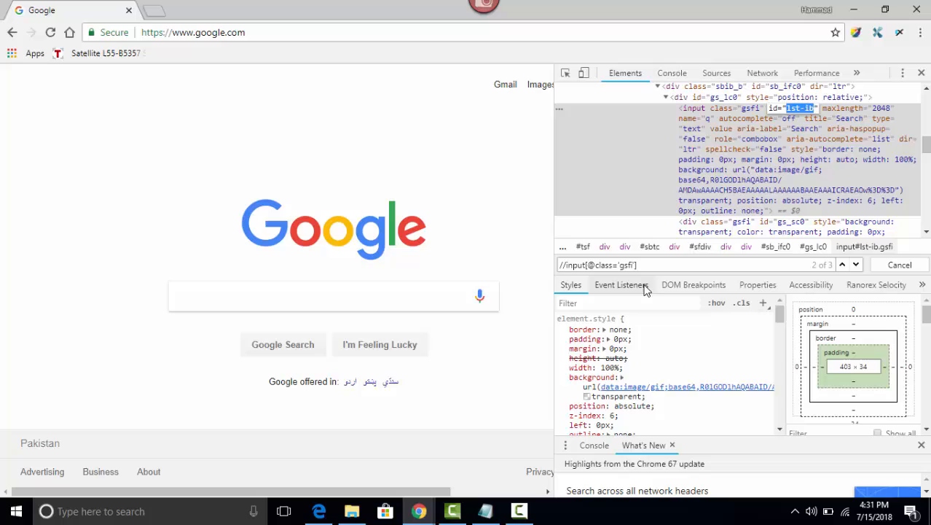
click(672, 73)
text($x("//input[@id=')
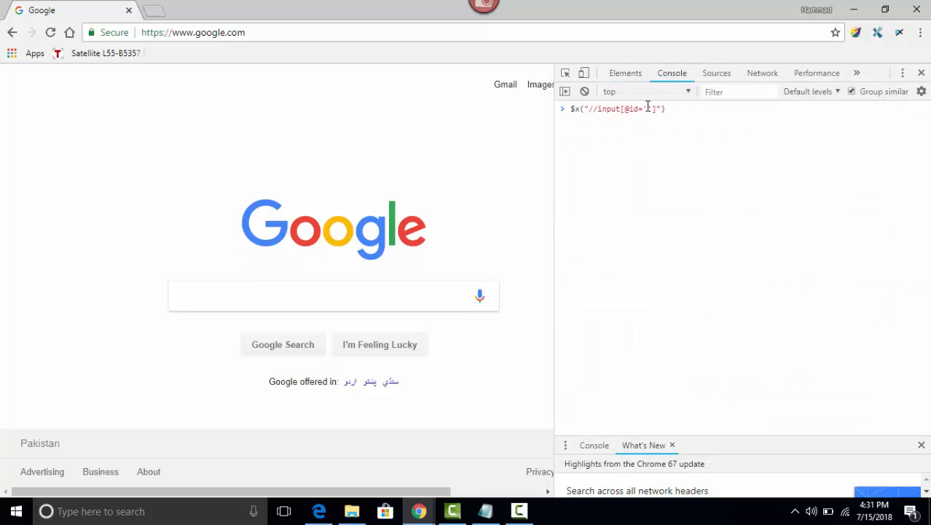
text(1st-ib)
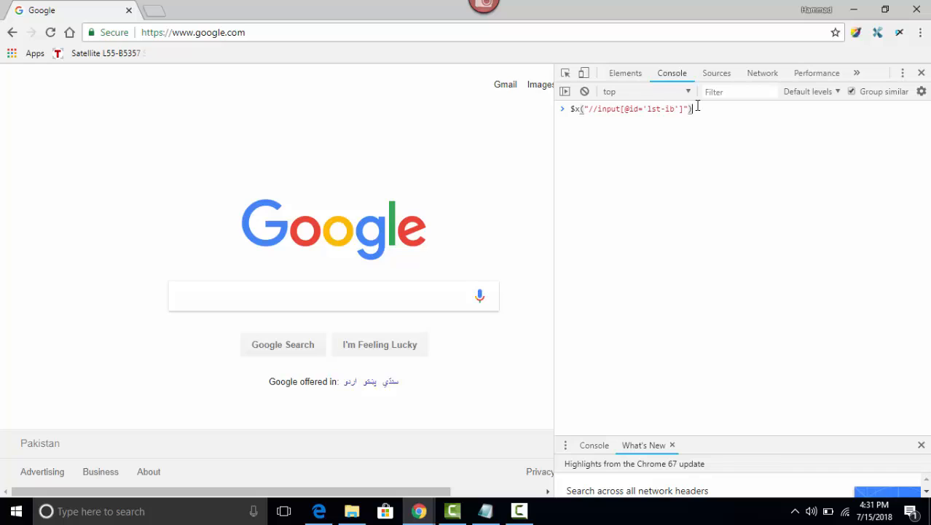
key(Enter)
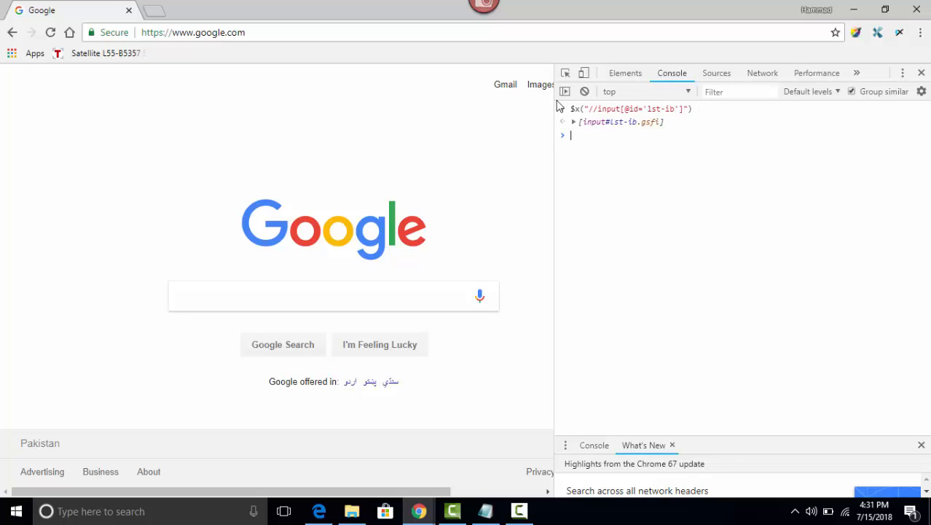
click(575, 123)
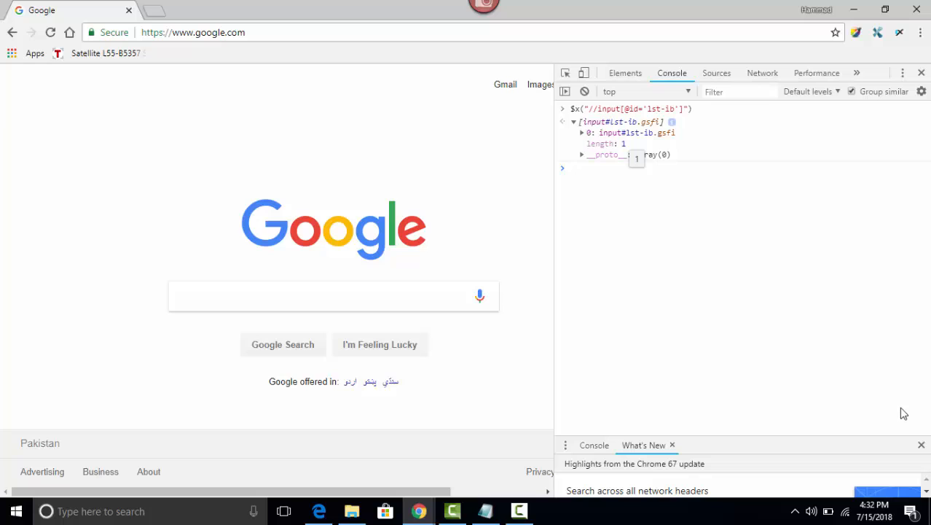
mouse_move(921, 73)
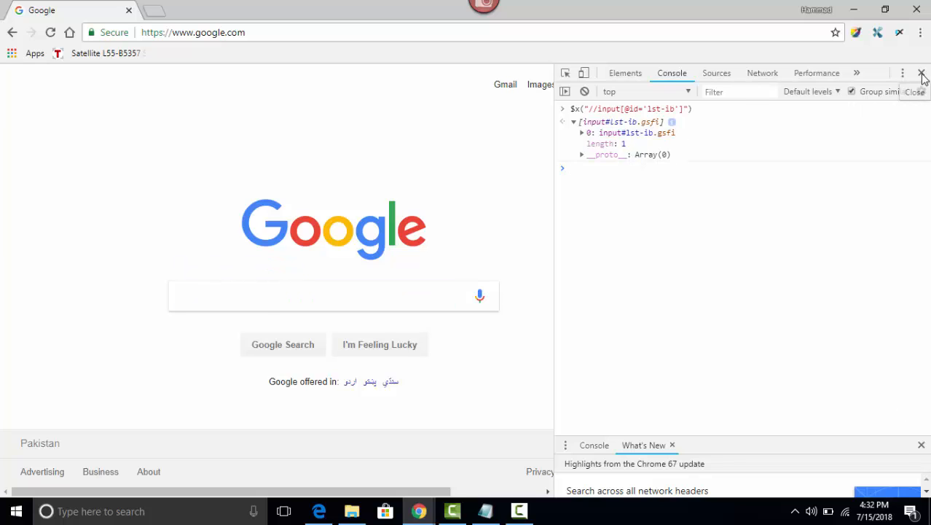
Close DevTools and reach the Extensions page, heading to the Chrome Web Store
click(921, 73)
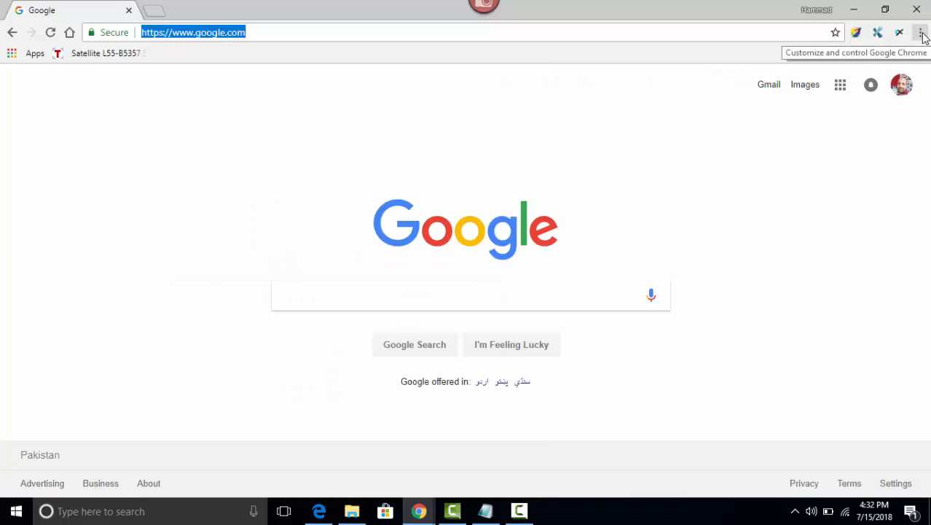
click(920, 32)
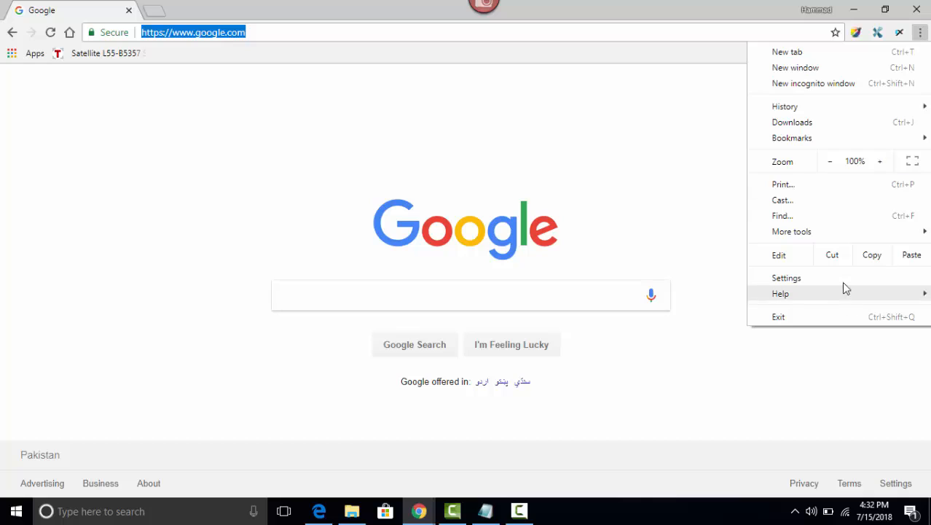
click(792, 231)
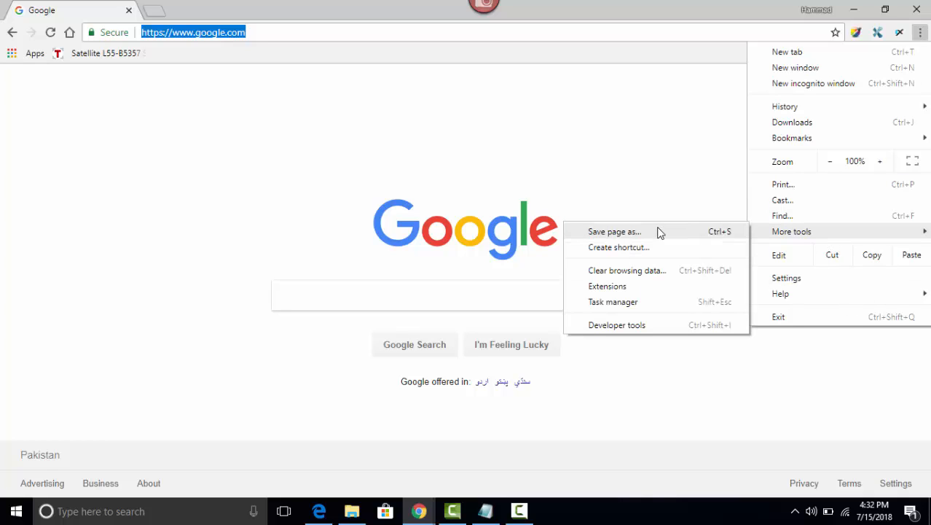
mouse_move(642, 301)
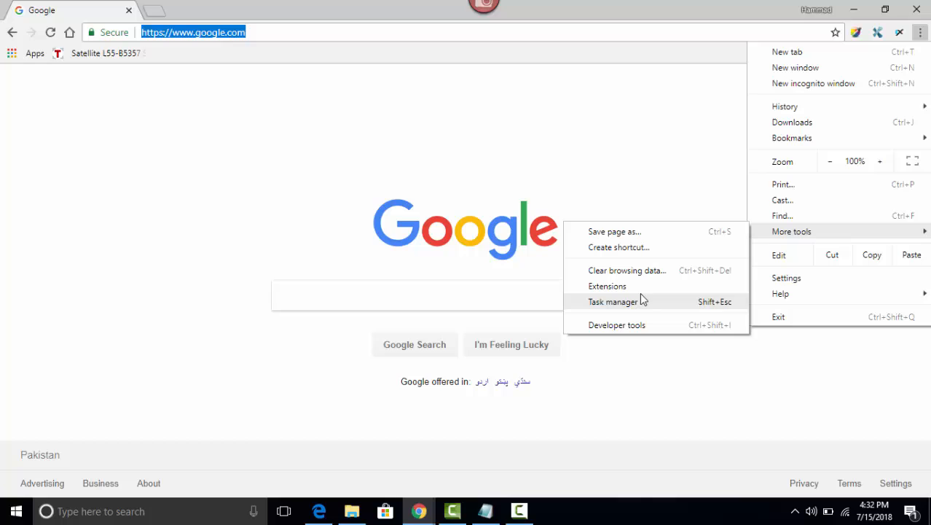
click(607, 285)
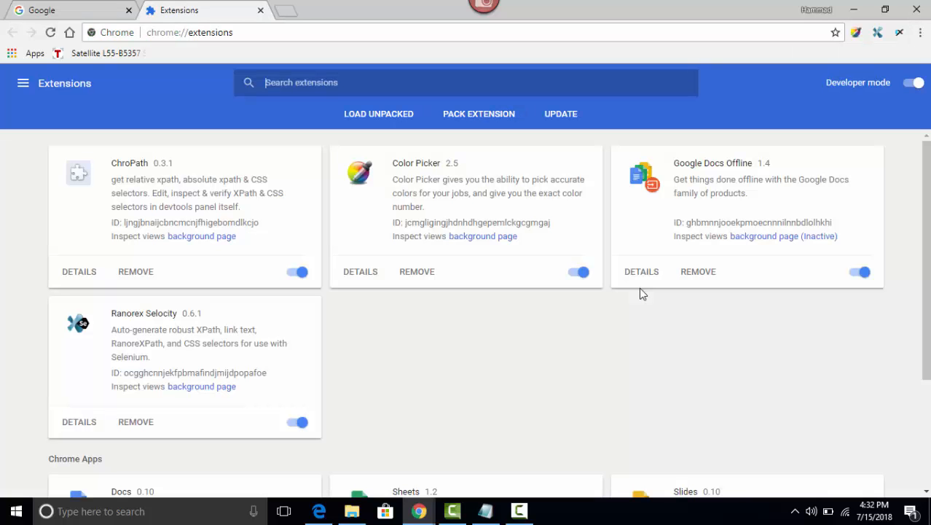
mouse_move(23, 82)
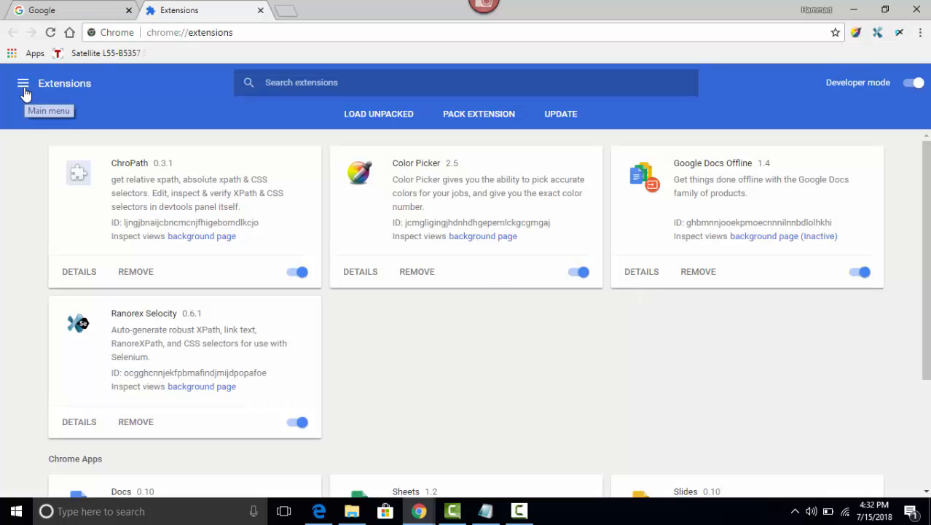
click(23, 83)
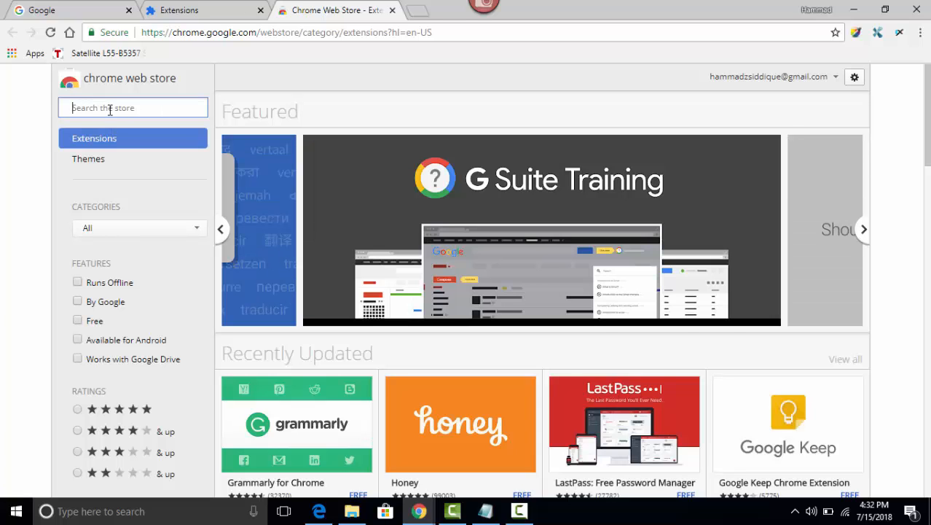
Search the Chrome Web Store for 'ranorex selocity', returning the Ranorex Selocity extension
text(ranorex)
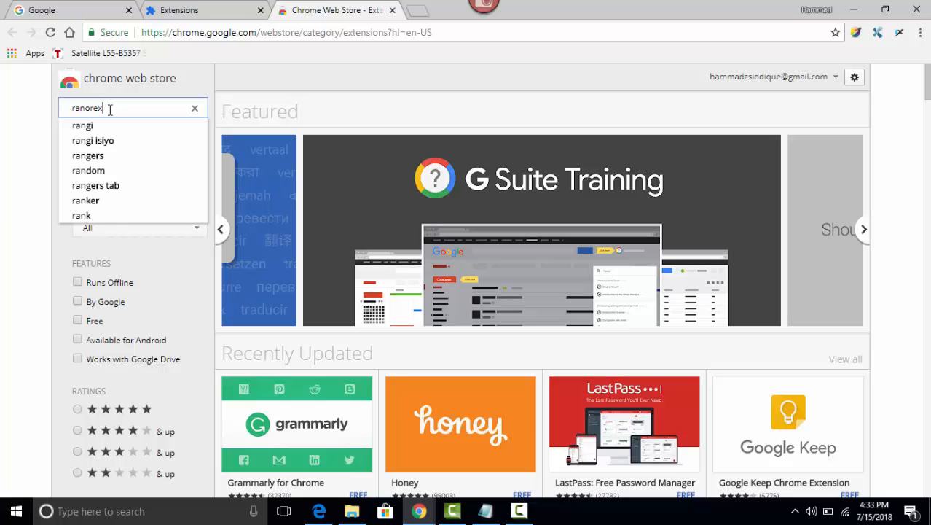
text(ranorex)
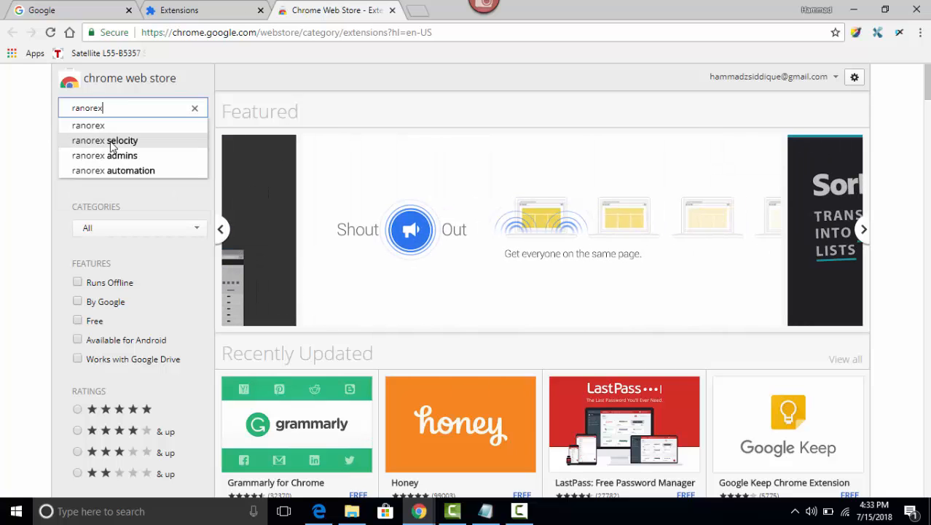
click(105, 140)
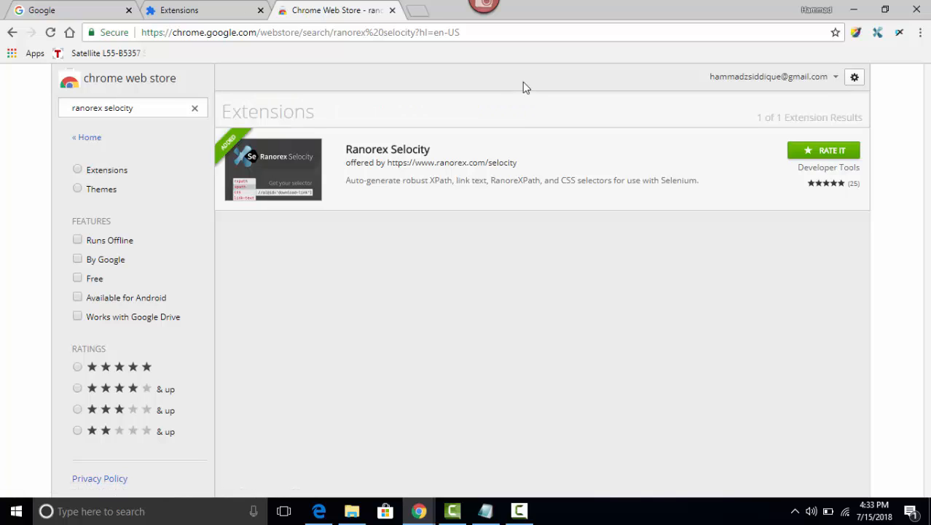
mouse_move(774, 163)
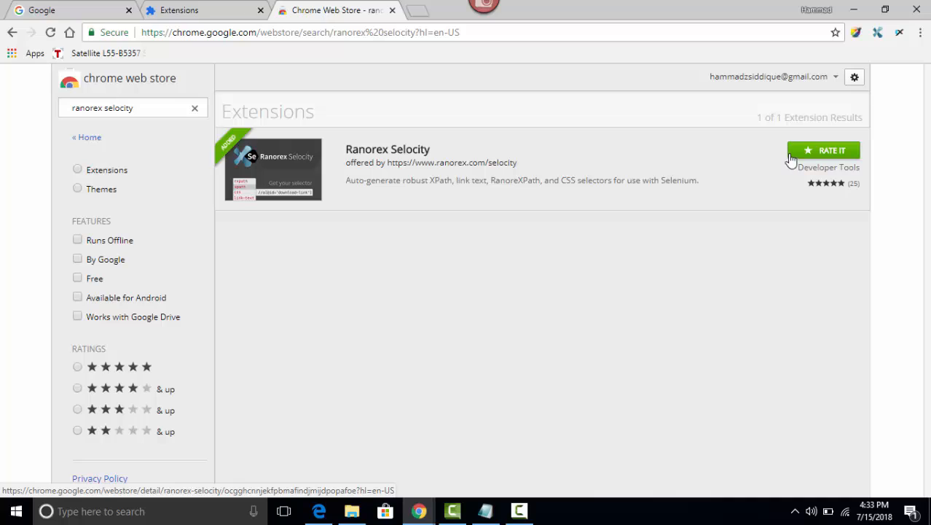
mouse_move(793, 163)
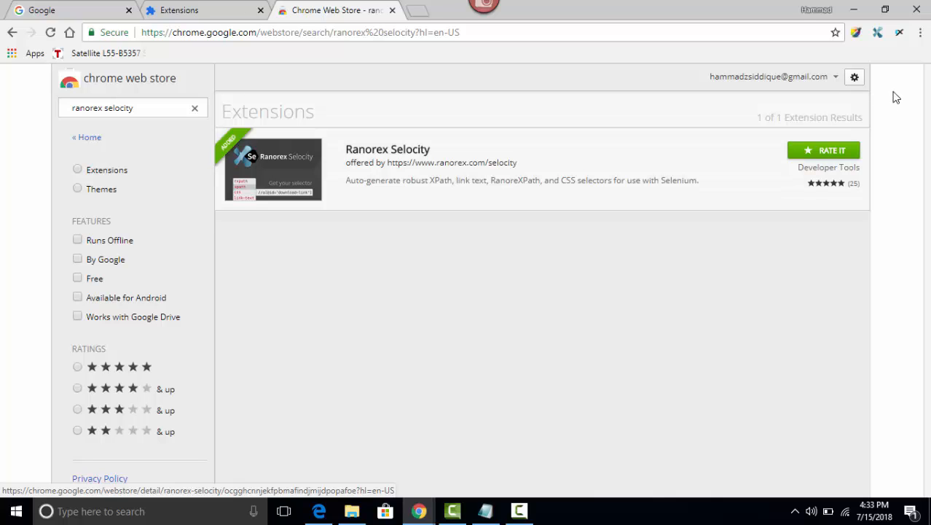
mouse_move(105, 16)
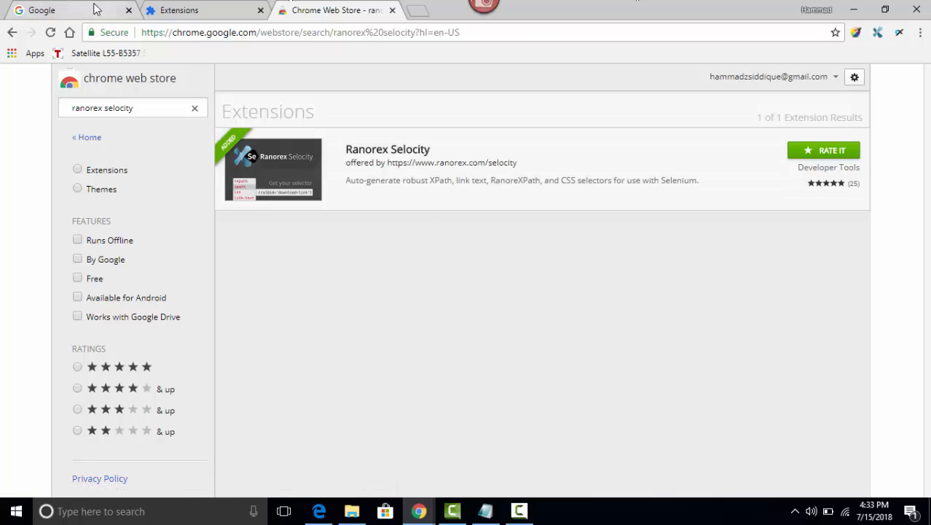
Reopen DevTools on the Google tab and show the Ranorex Selocity sidebar beside Elements
click(61, 13)
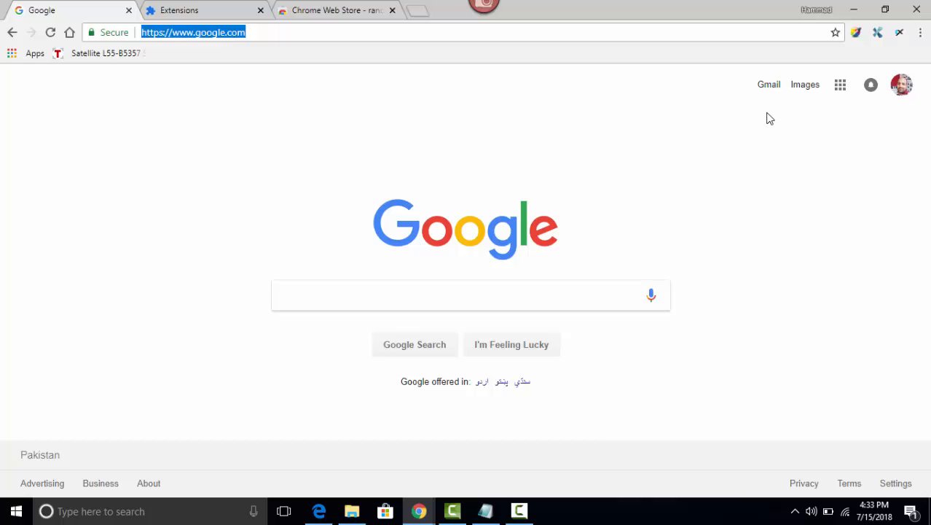
mouse_move(919, 32)
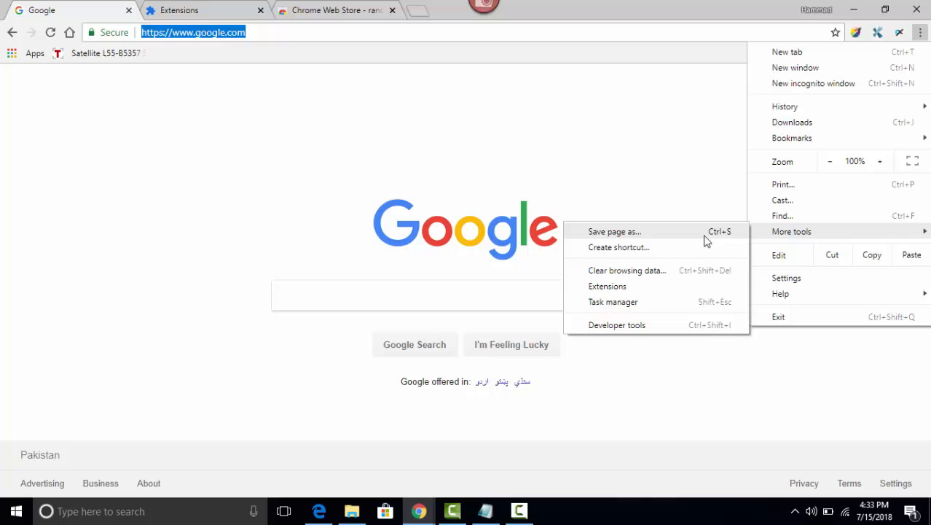
click(617, 323)
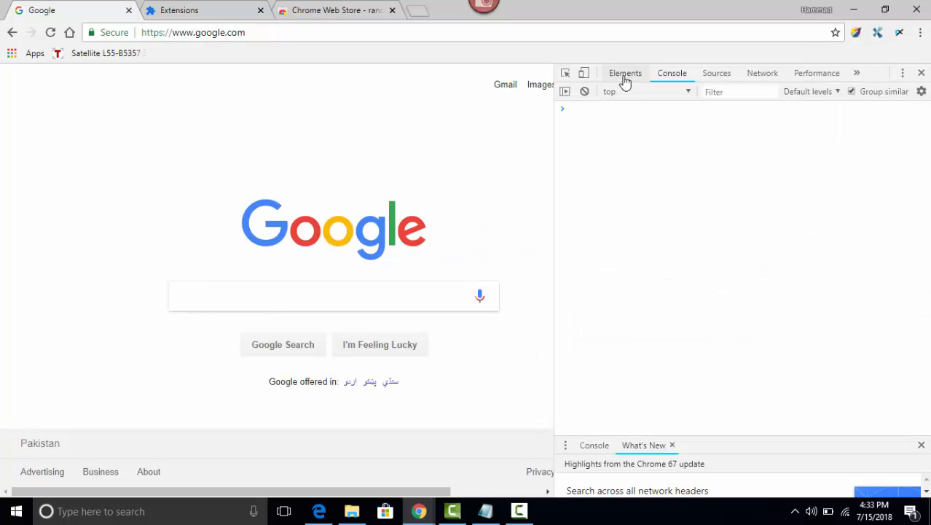
click(626, 73)
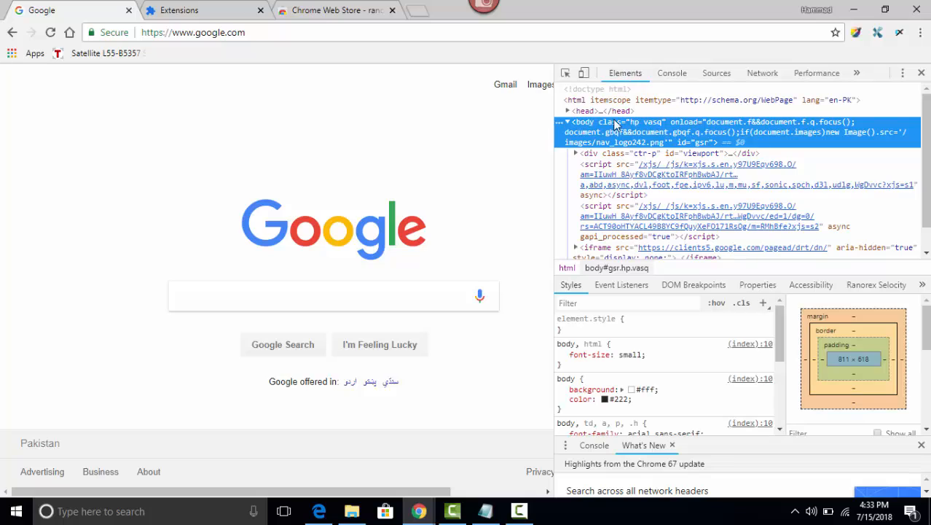
mouse_move(852, 295)
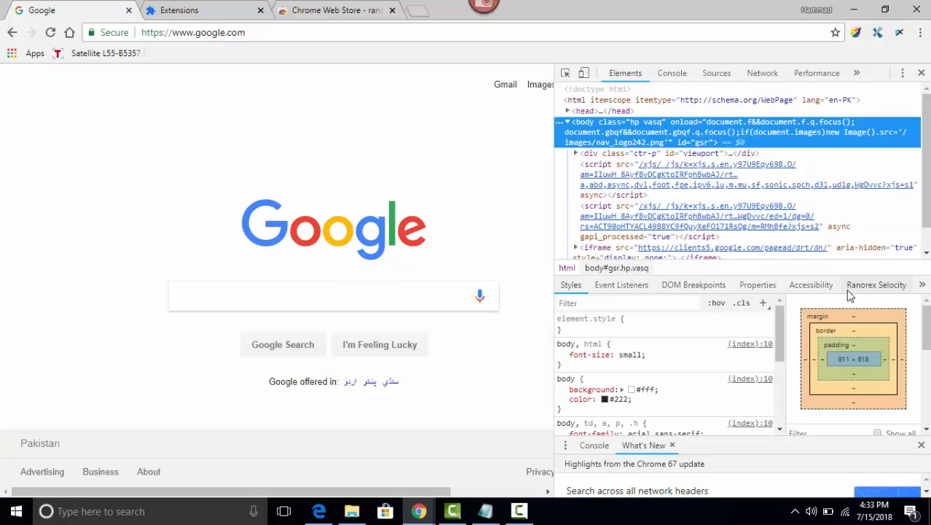
mouse_move(872, 294)
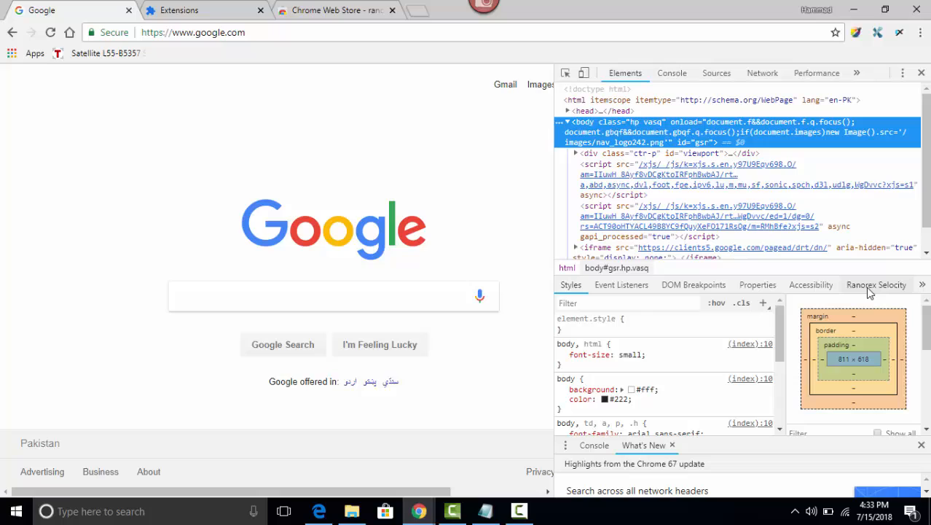
mouse_move(876, 292)
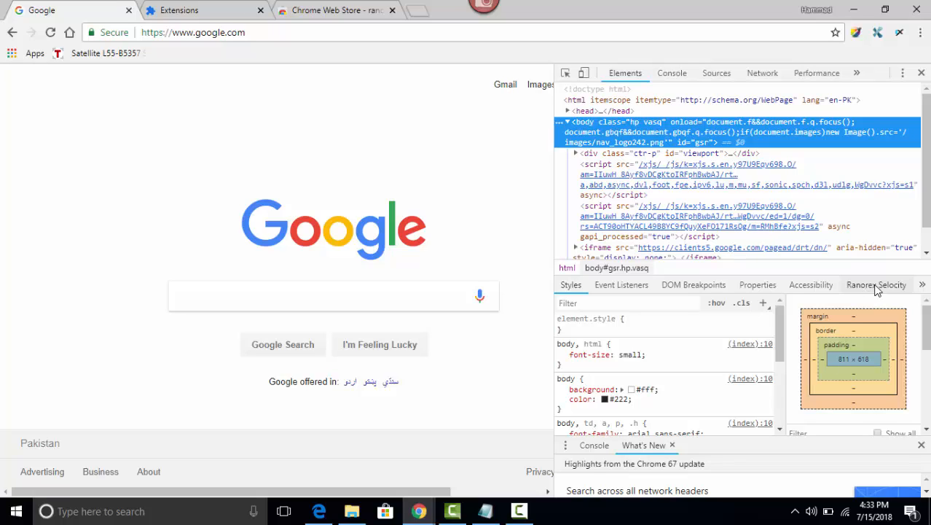
click(876, 285)
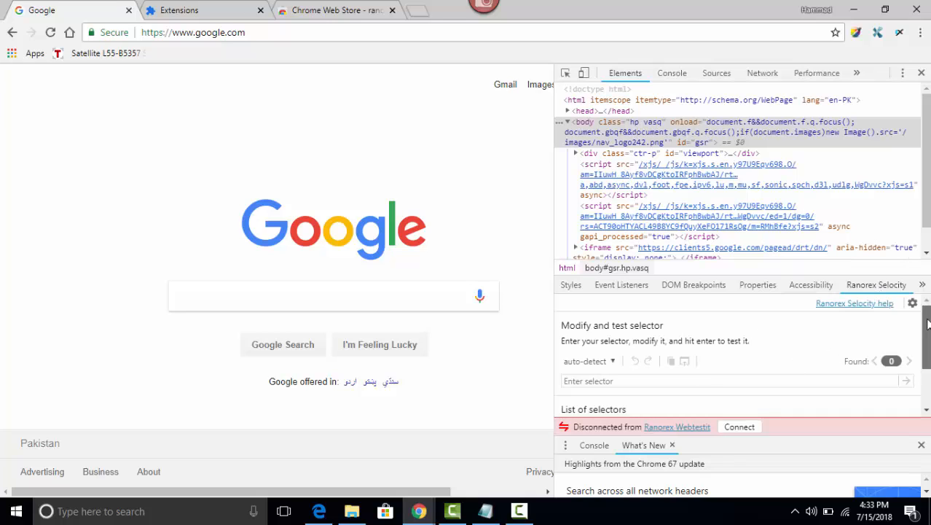
scroll(down, 3)
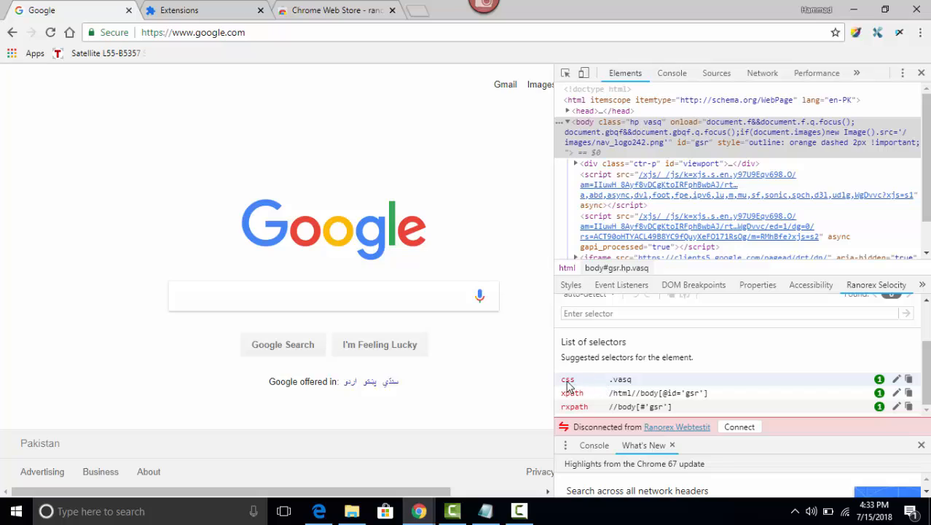
mouse_move(572, 414)
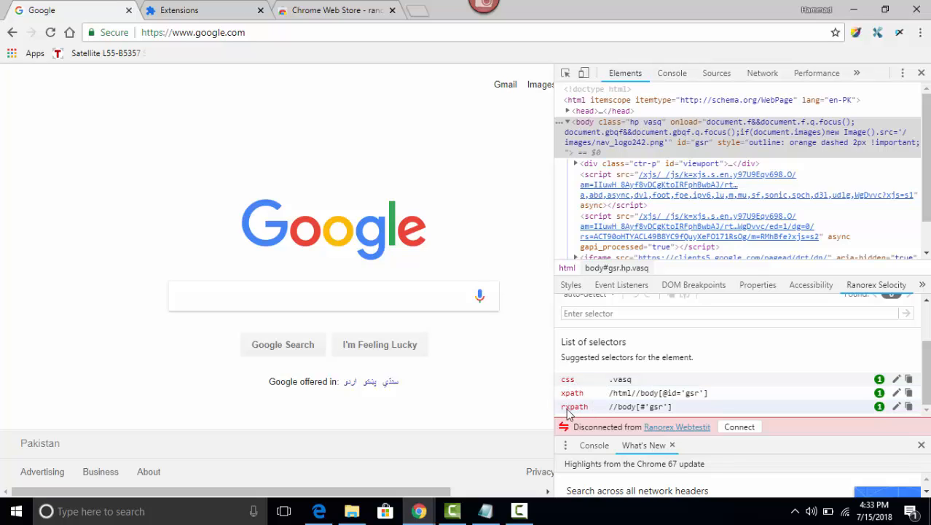
mouse_move(619, 409)
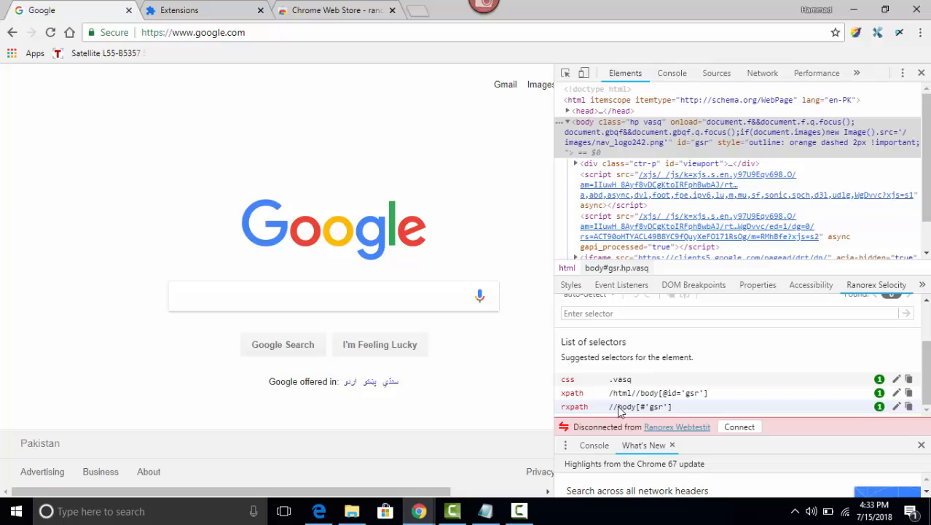
mouse_move(603, 411)
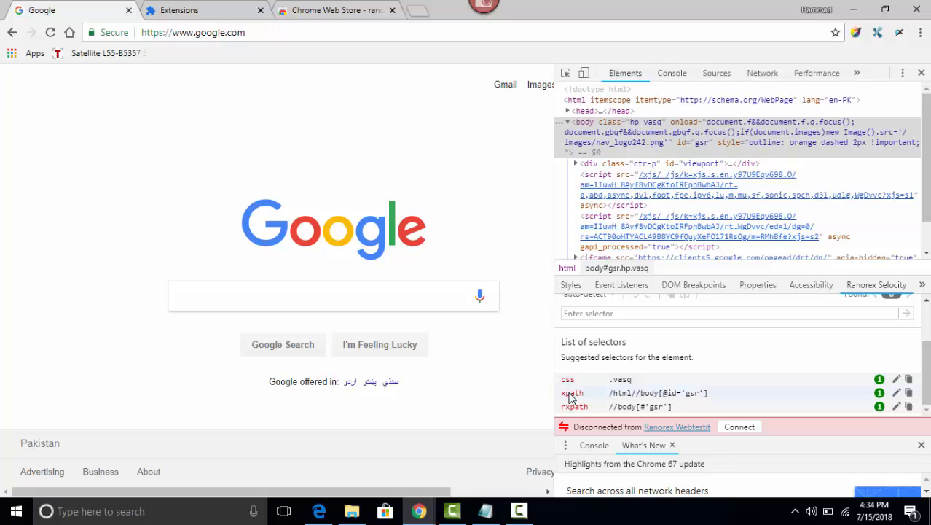
mouse_move(627, 394)
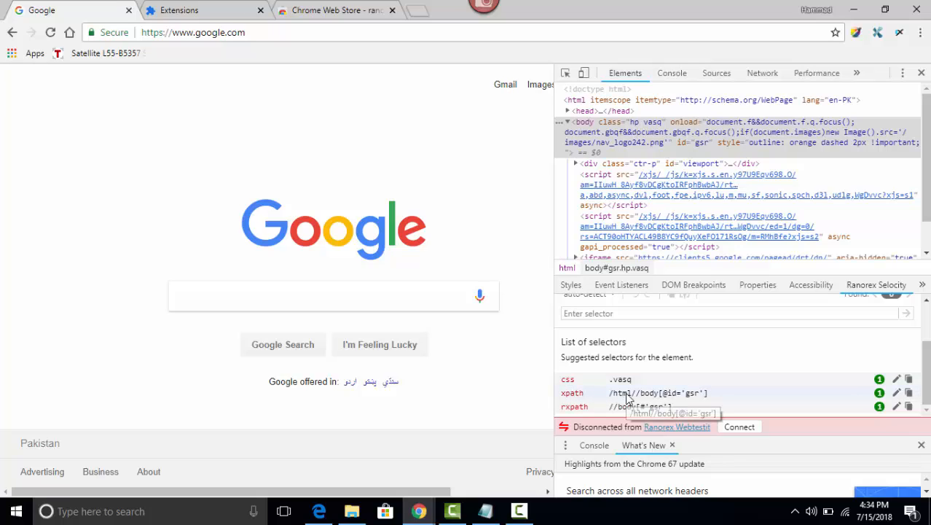
mouse_move(647, 397)
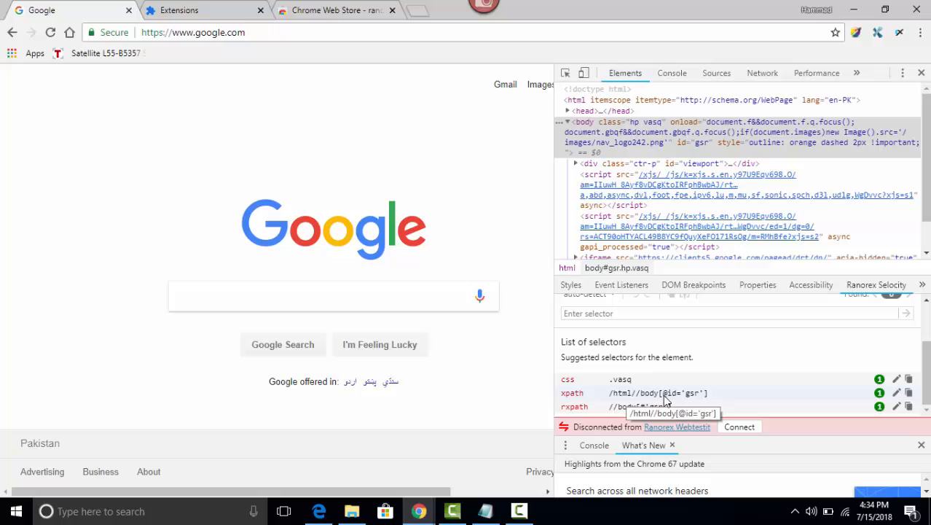
mouse_move(667, 389)
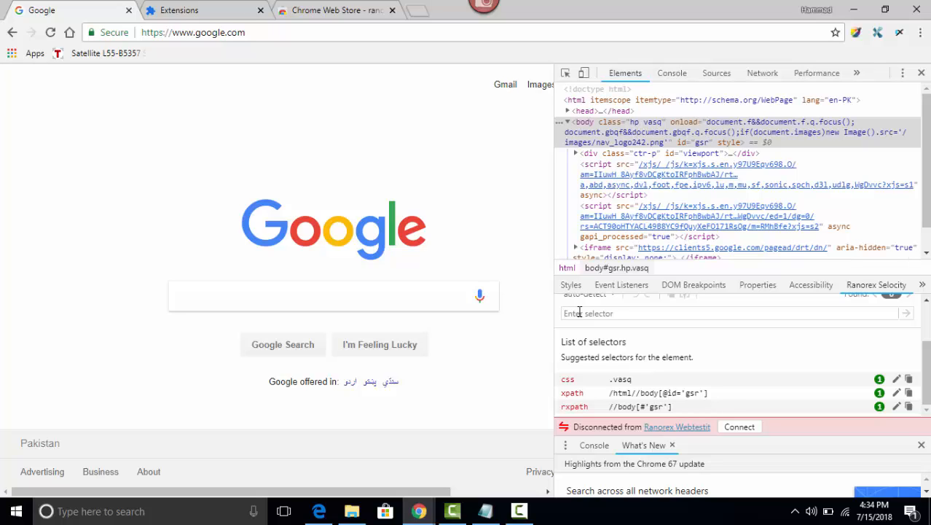
text(//in)
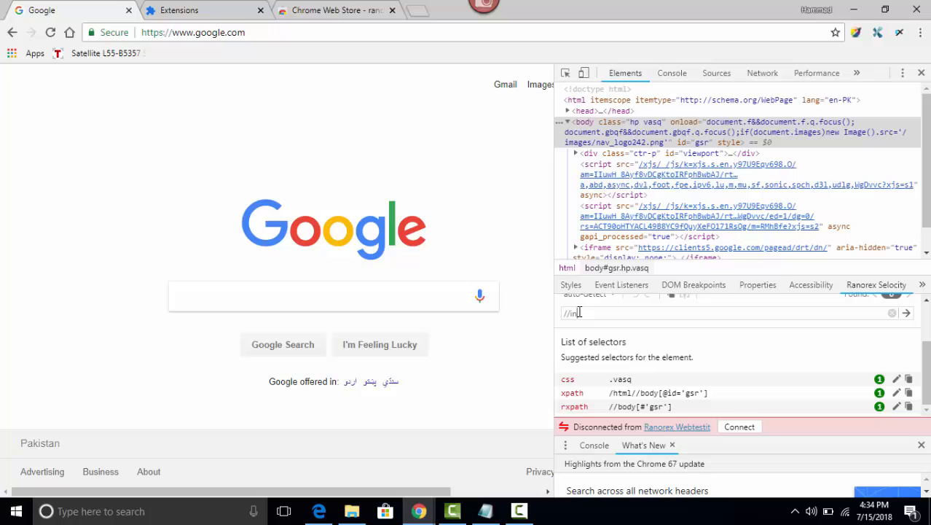
text(put)
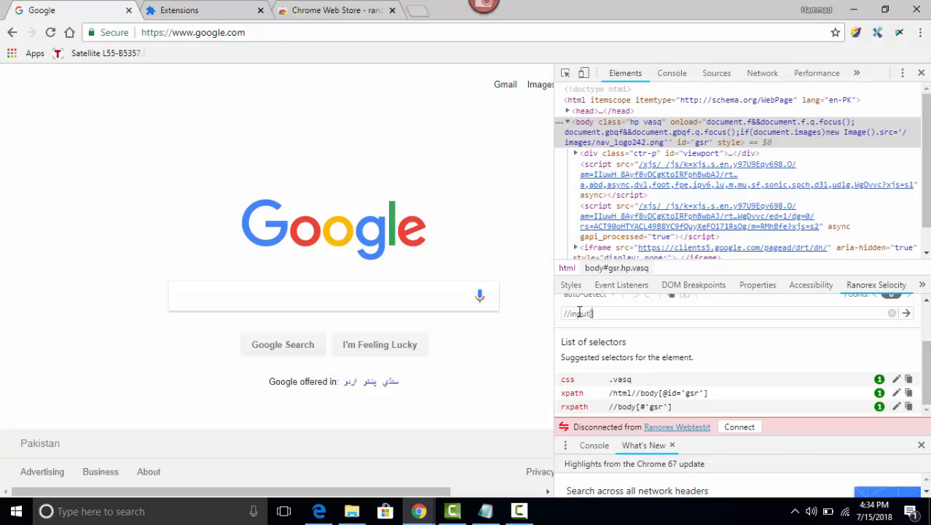
text([@id])
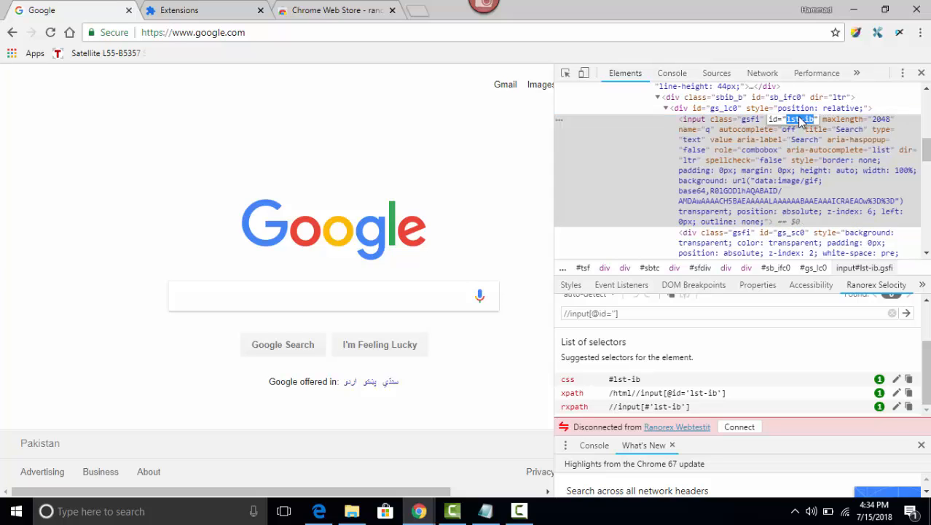
click(614, 313)
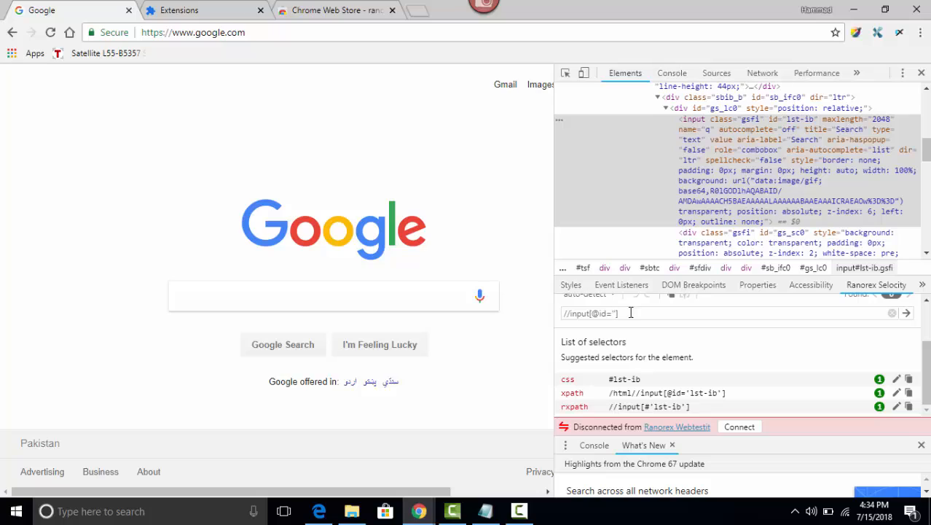
mouse_move(784, 302)
text(lst-ib)
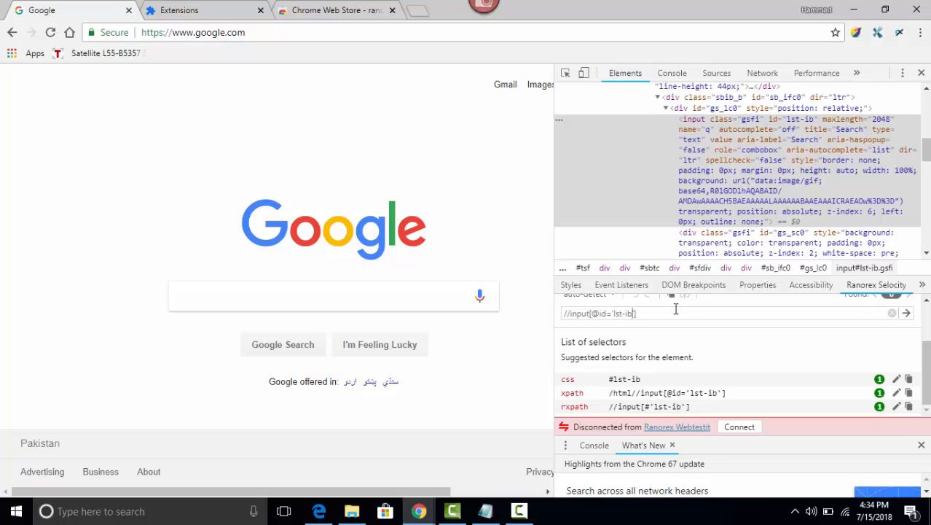
mouse_move(920, 284)
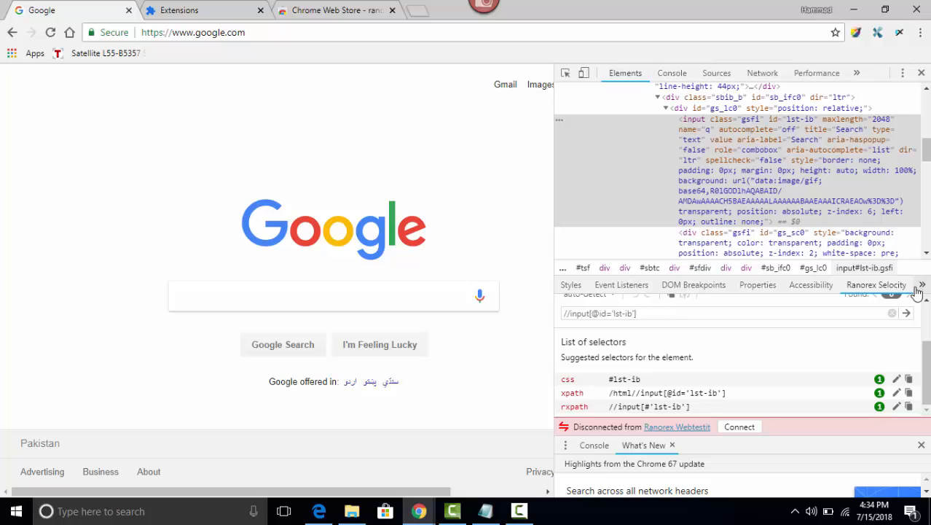
mouse_move(914, 312)
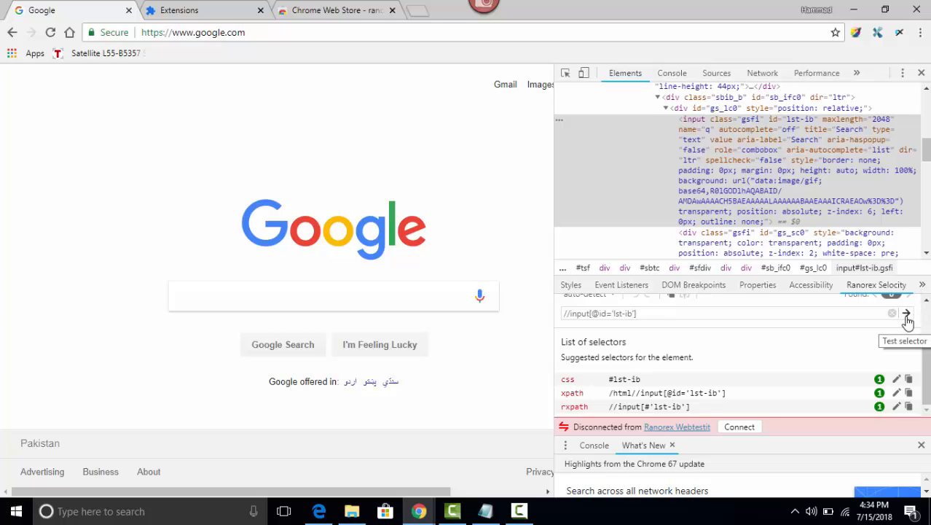
Test the XPath in Selocity so the Google search box is outlined as the only match
click(906, 313)
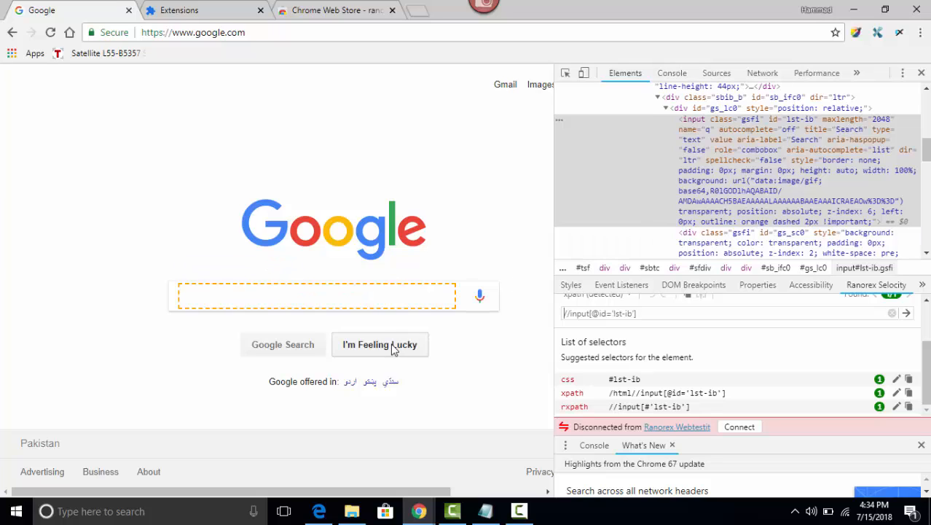
mouse_move(187, 314)
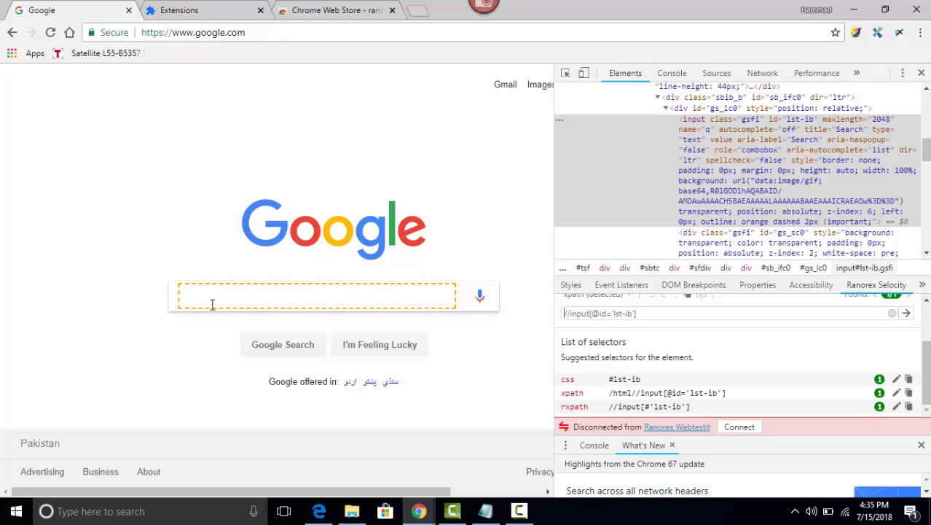
mouse_move(743, 159)
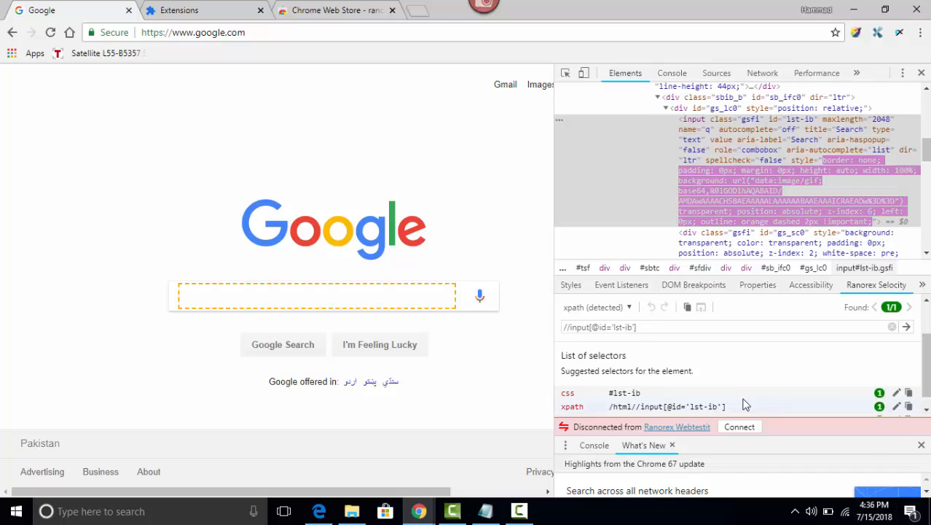
mouse_move(683, 405)
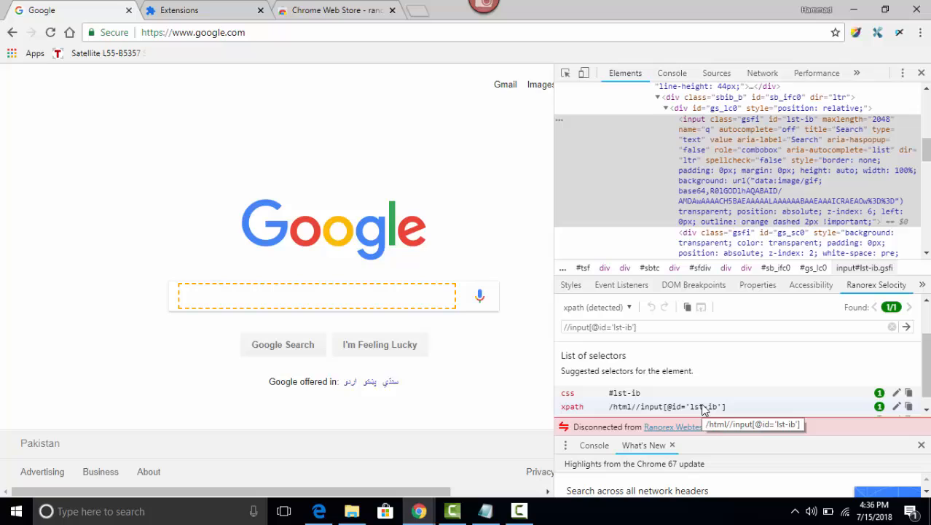